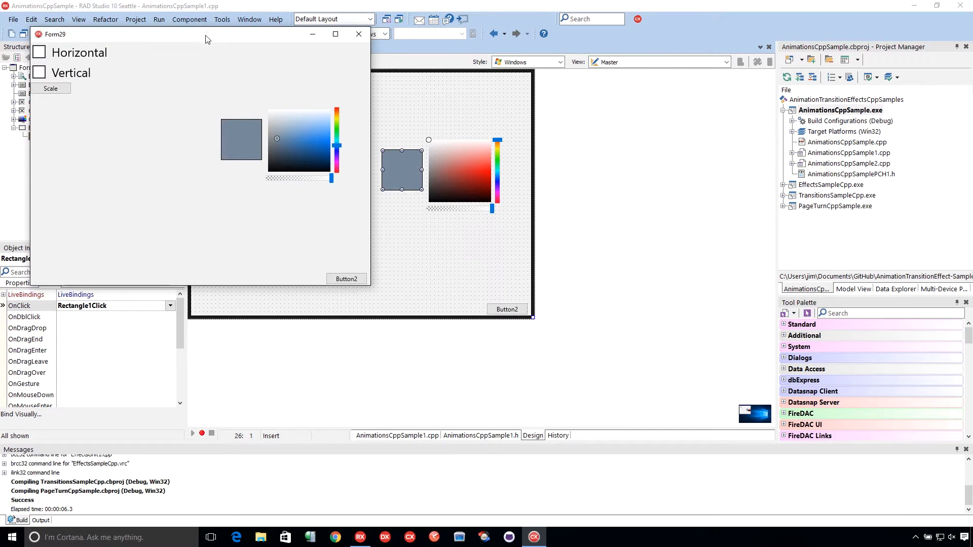
Toggle the Horizontal and Vertical checkboxes so their labels slide out and back
drag(206, 34, 409, 107)
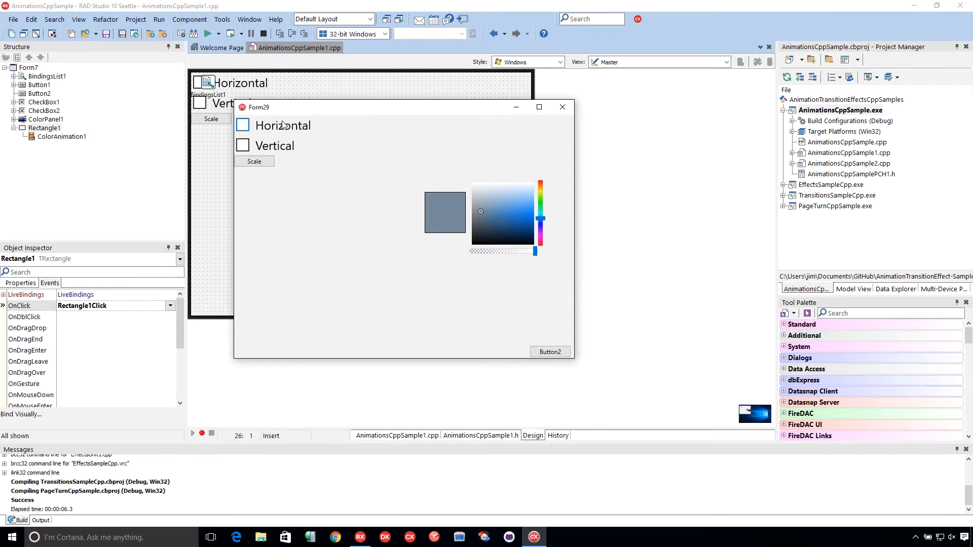
click(242, 125)
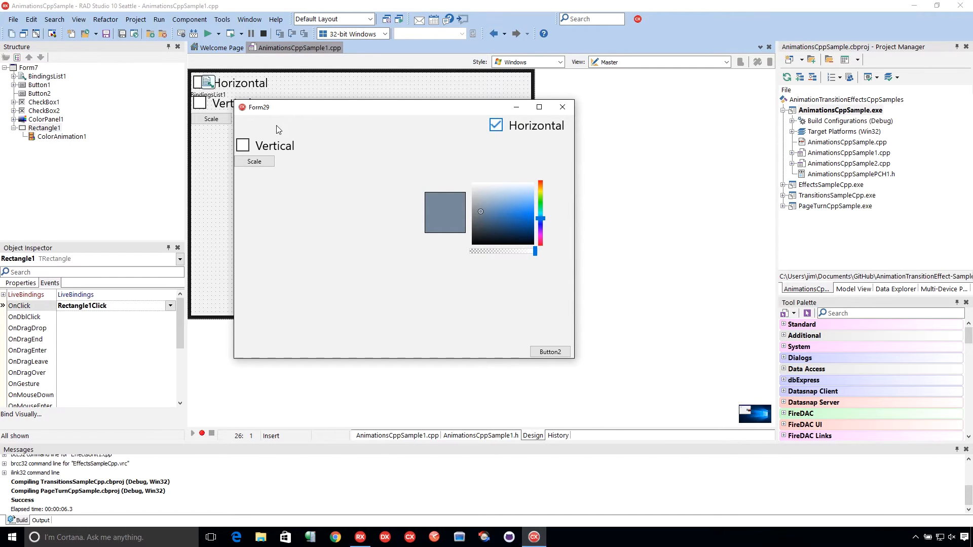
click(494, 126)
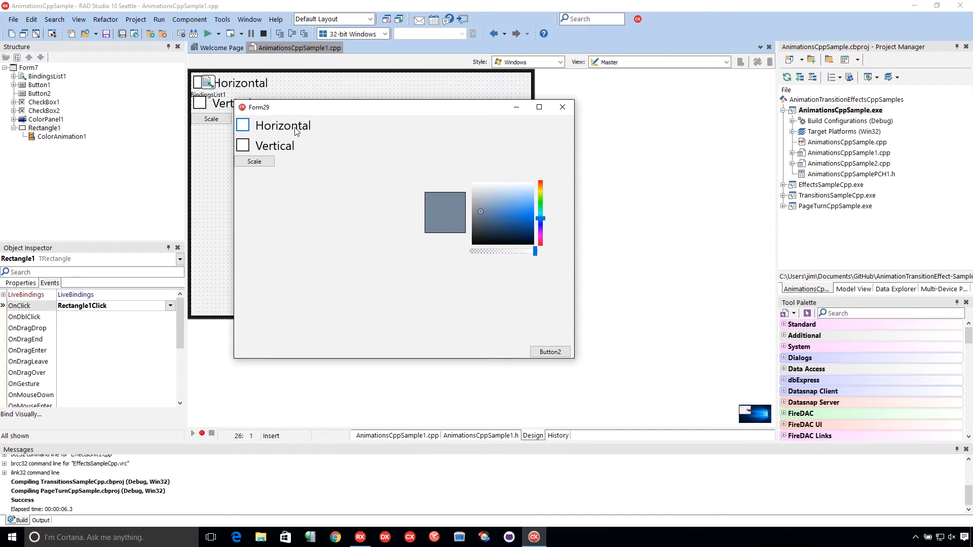
mouse_move(360, 197)
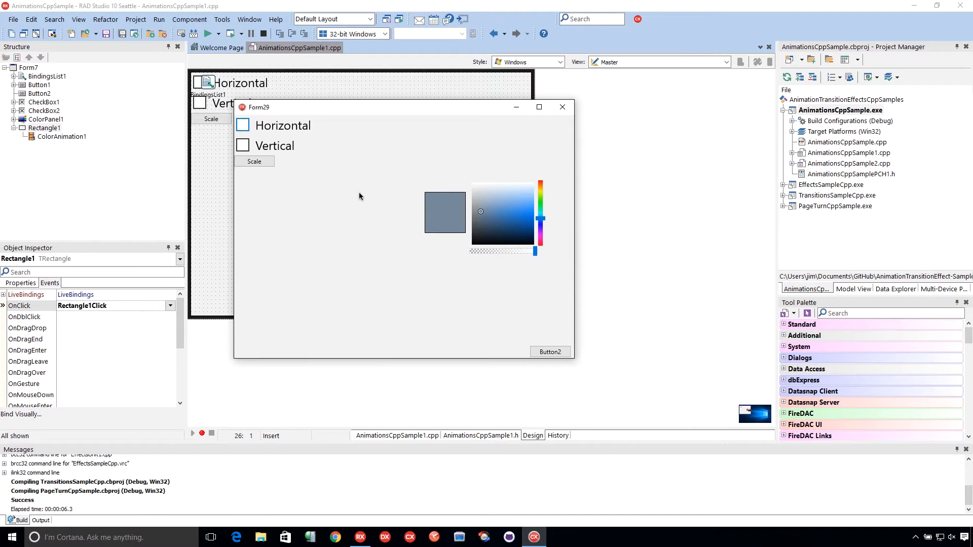
mouse_move(280, 149)
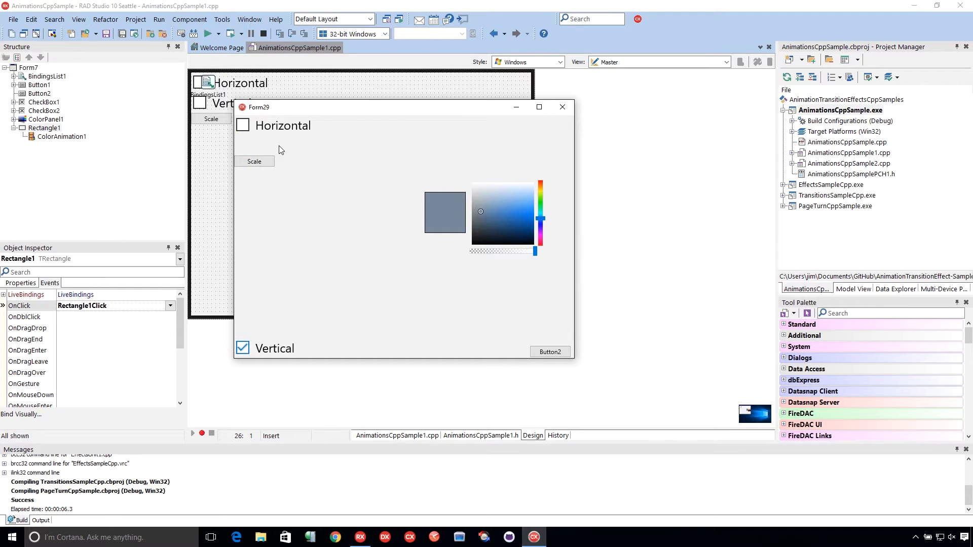
click(242, 349)
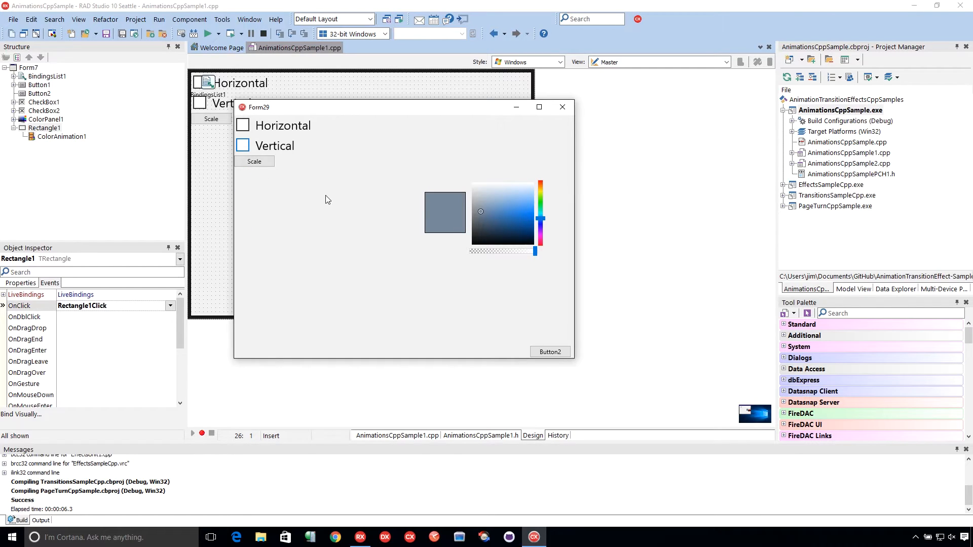
mouse_move(314, 222)
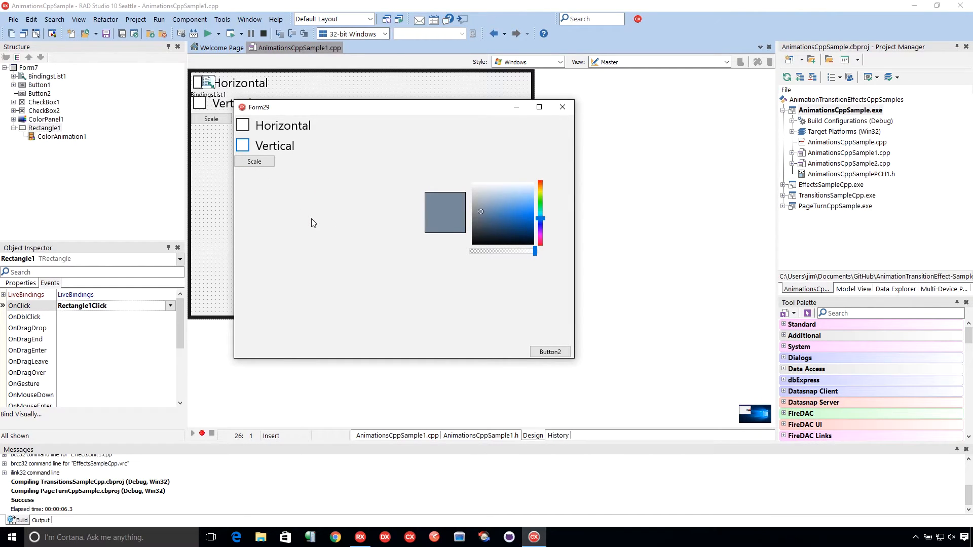
mouse_move(274, 177)
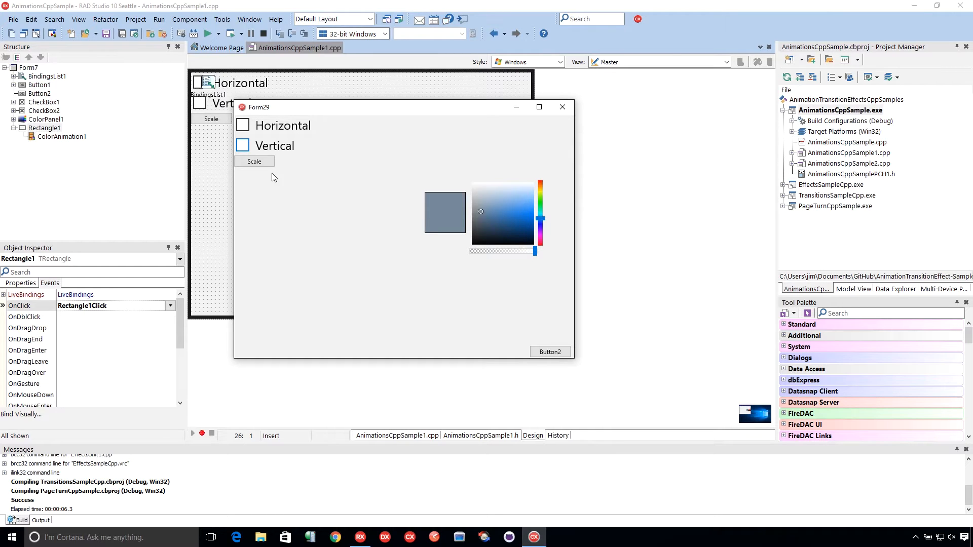
Animate the square to red, then magenta, then a further hue from the colour panel
click(254, 161)
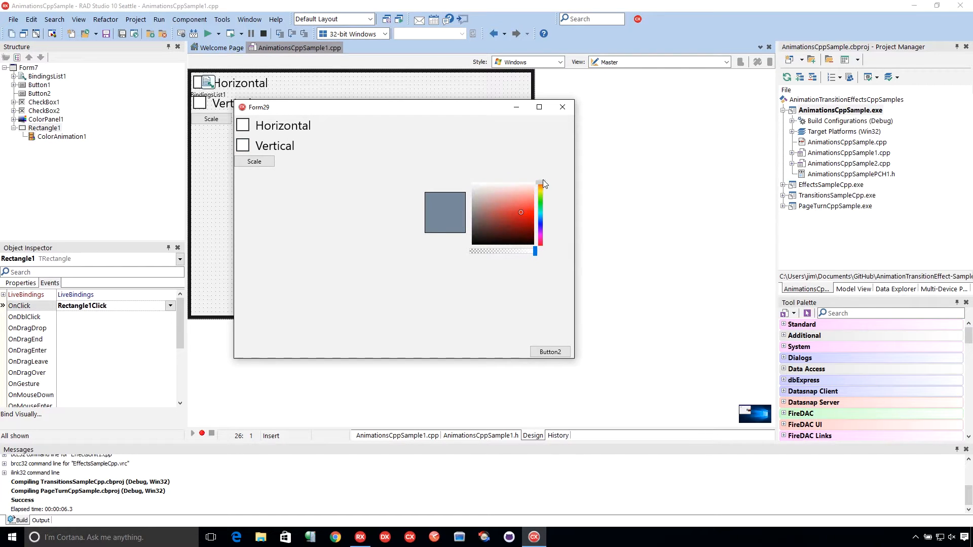
click(539, 184)
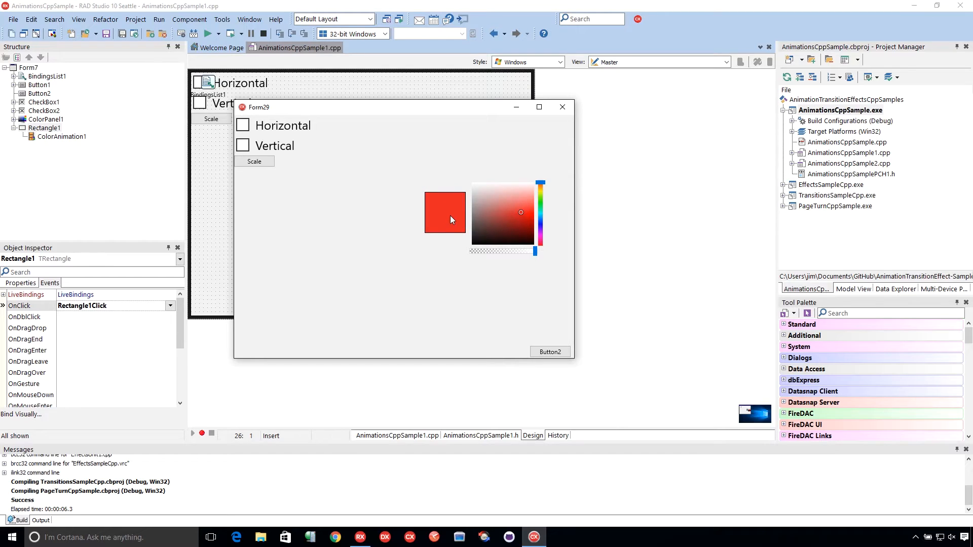
mouse_move(539, 211)
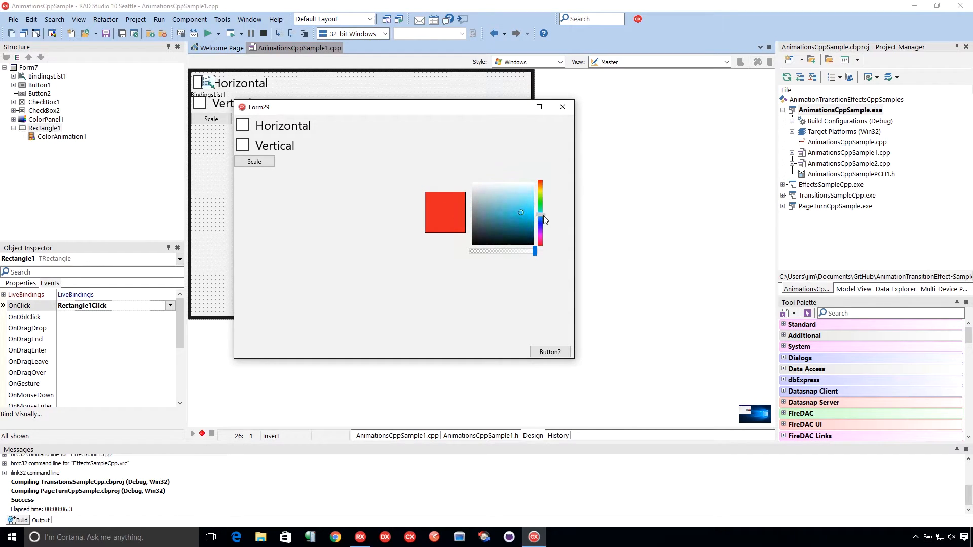
click(541, 214)
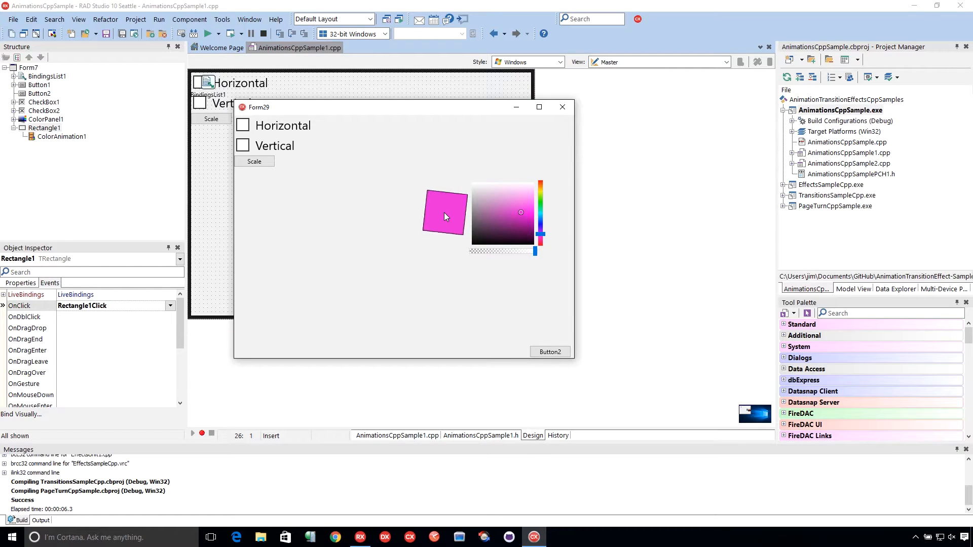
click(444, 214)
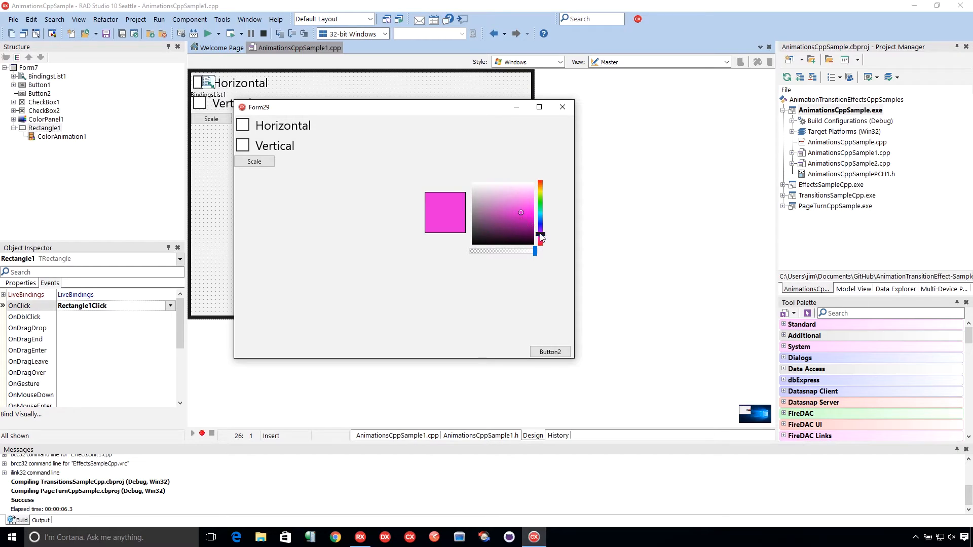
click(540, 213)
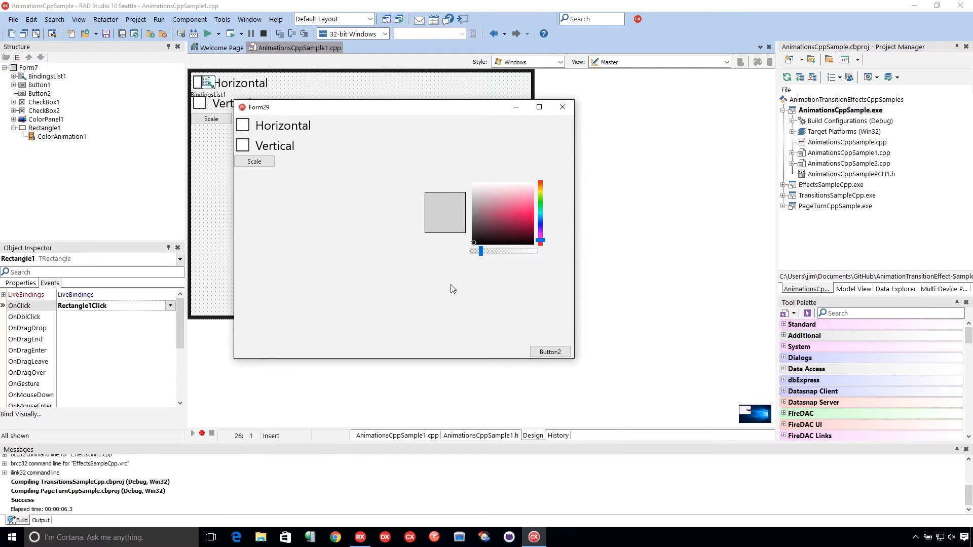
mouse_move(562, 107)
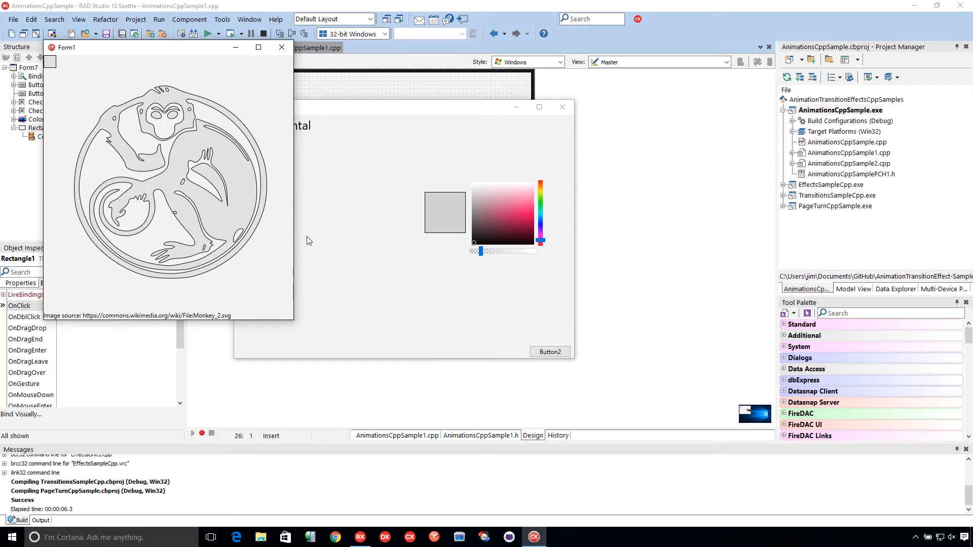
mouse_move(260, 150)
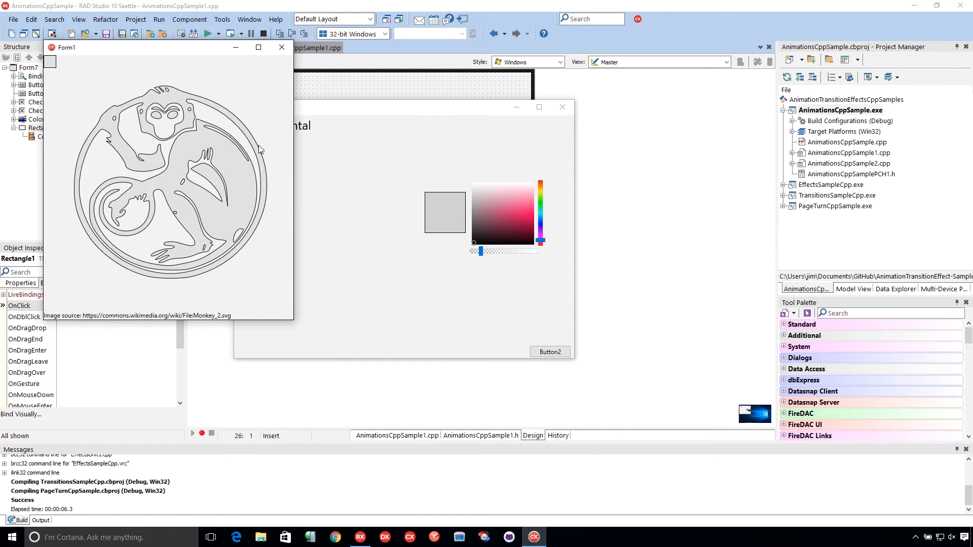
mouse_move(176, 87)
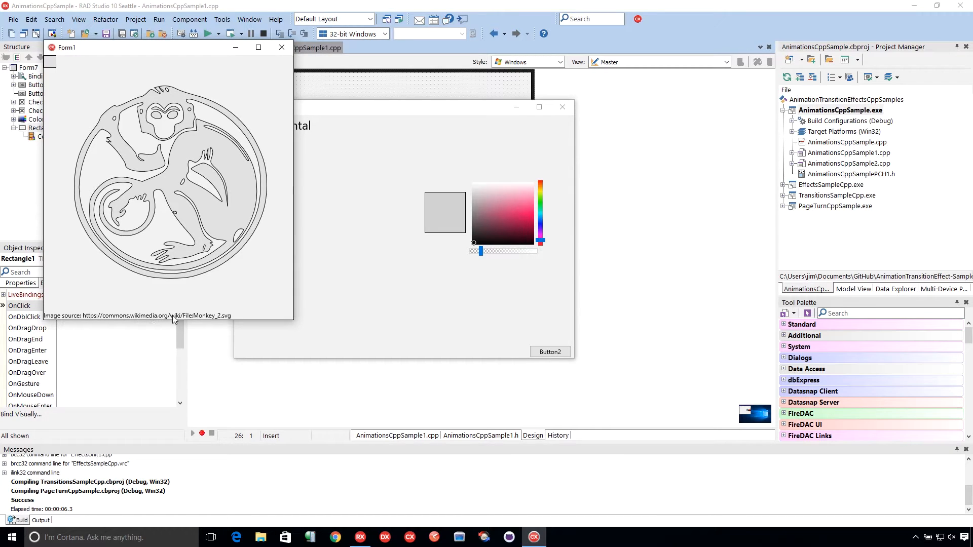
mouse_move(250, 294)
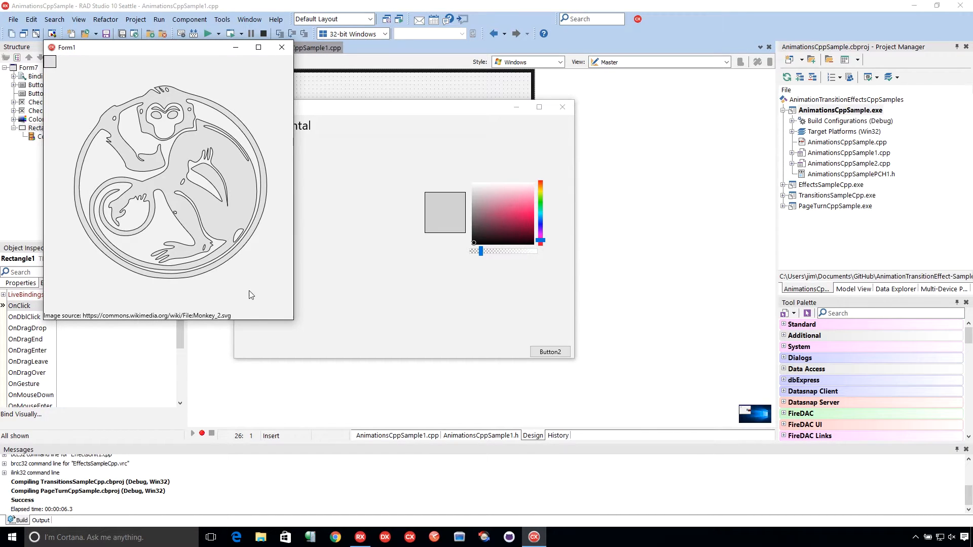
mouse_move(78, 87)
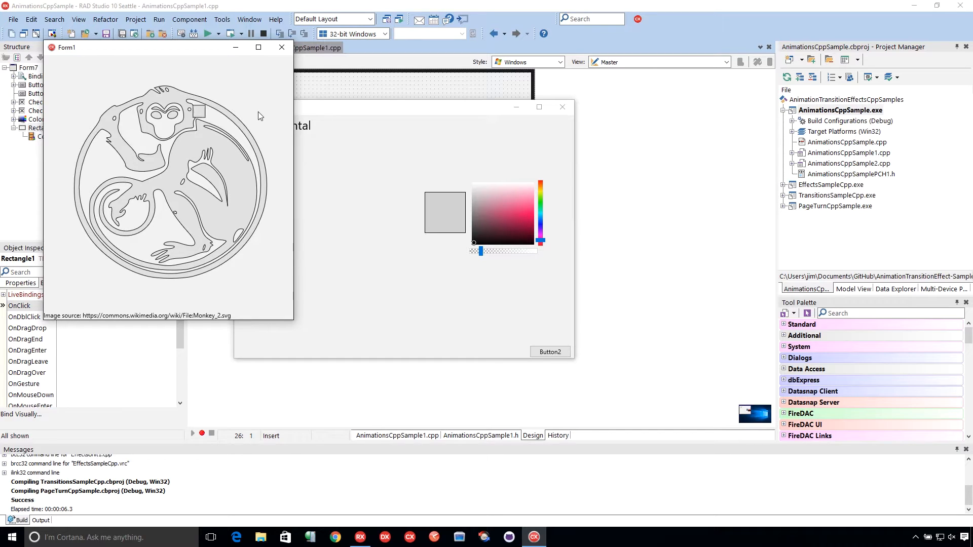
drag(199, 109, 205, 274)
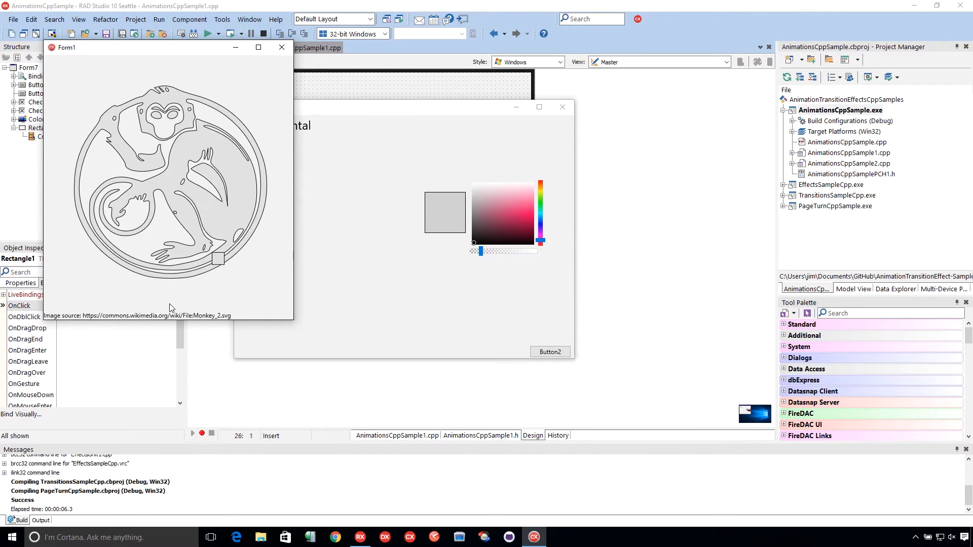
drag(216, 260, 192, 186)
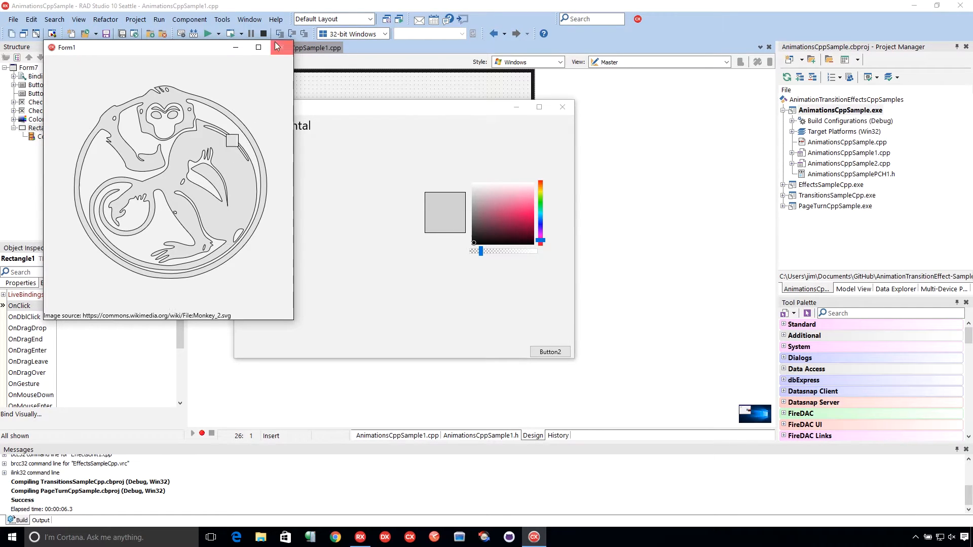
click(278, 47)
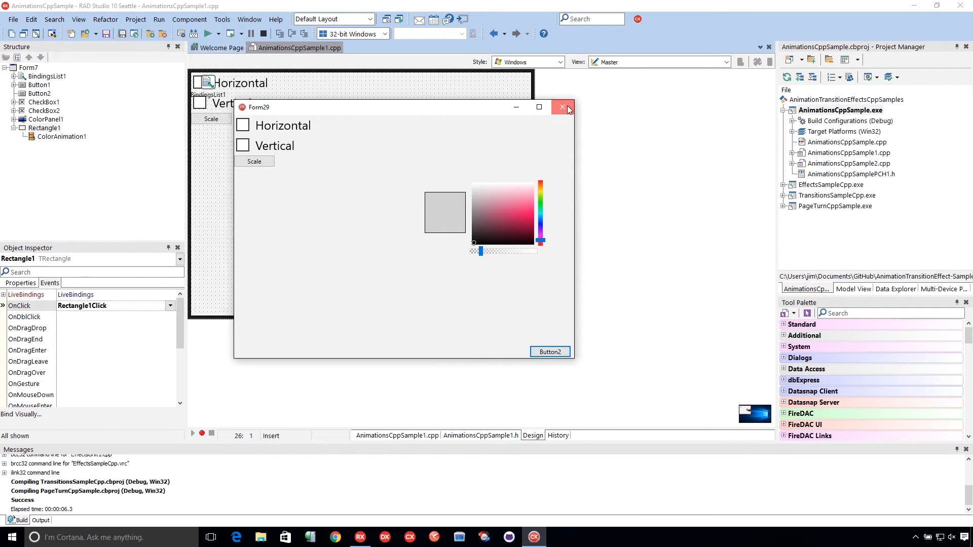
Close the running sample and inspect both checkbox animations, ending on FloatAnimation1
click(561, 108)
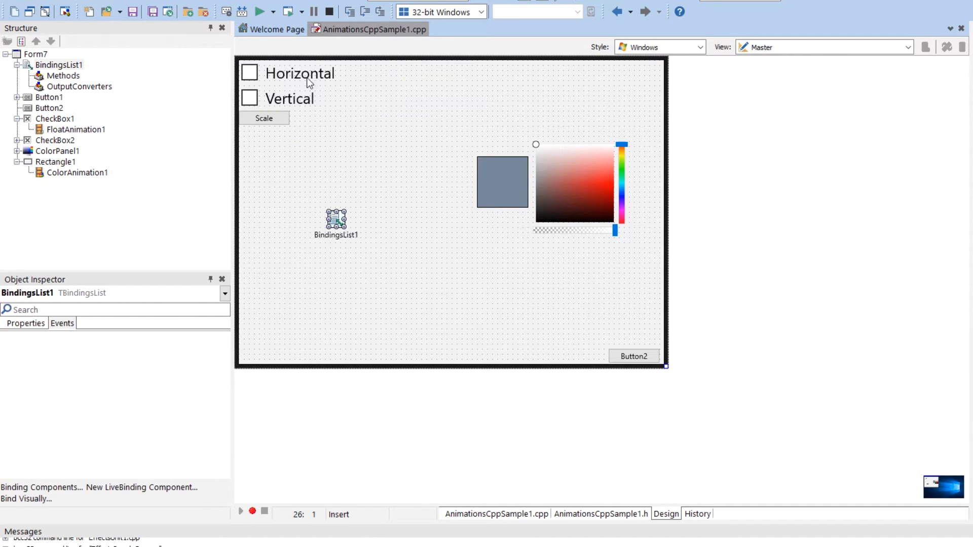
click(76, 130)
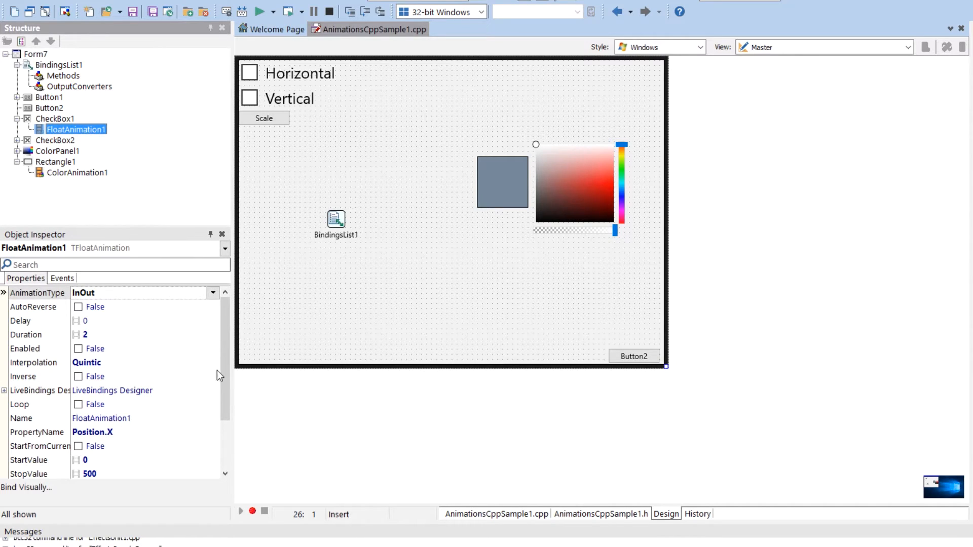
scroll(down, 3)
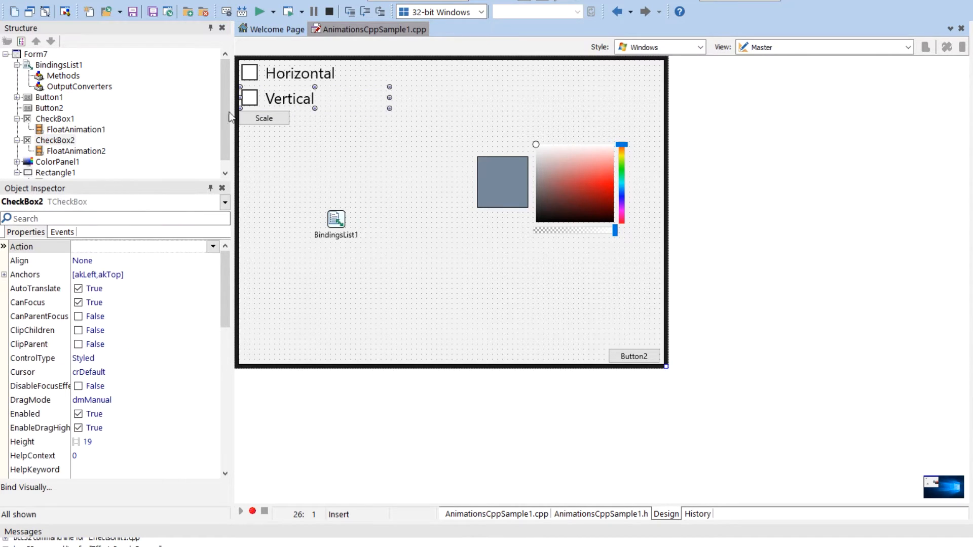
click(75, 151)
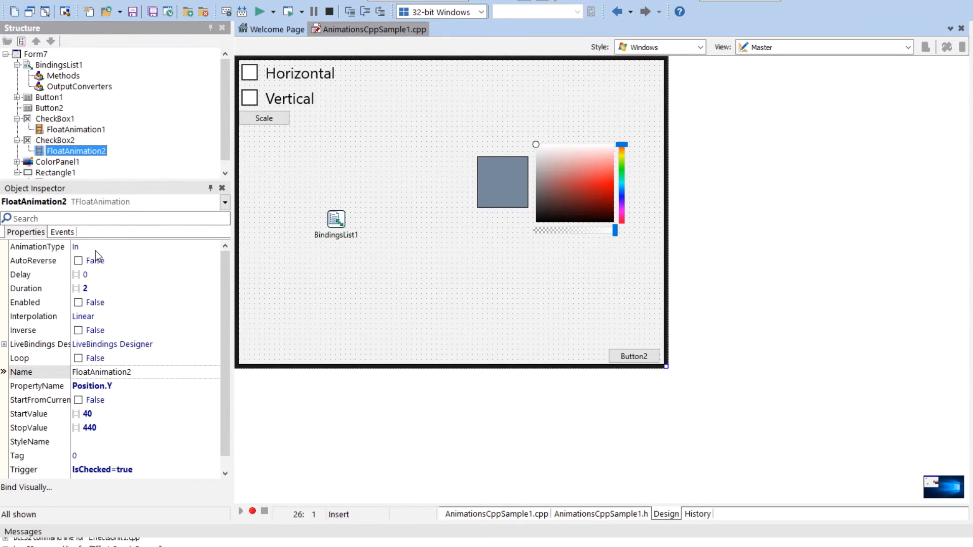
mouse_move(87, 248)
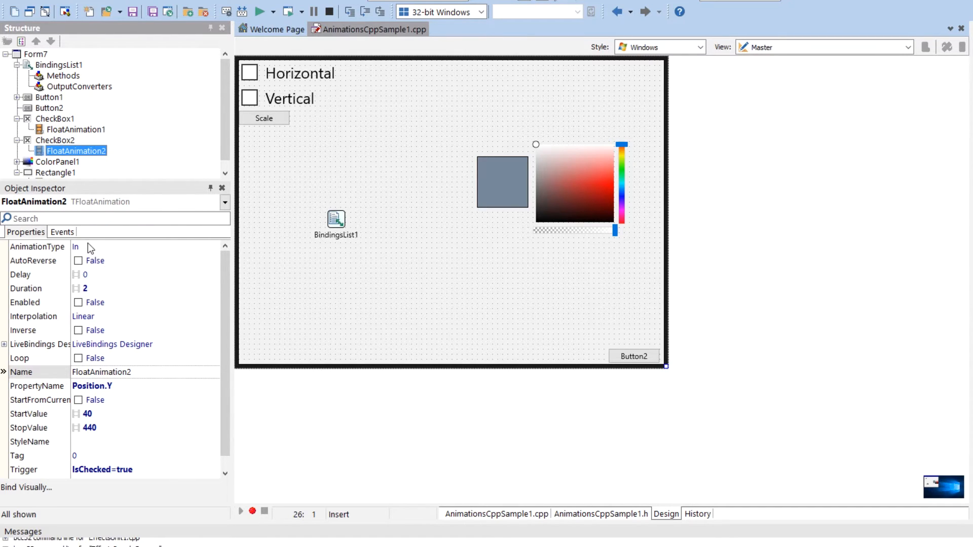
mouse_move(90, 323)
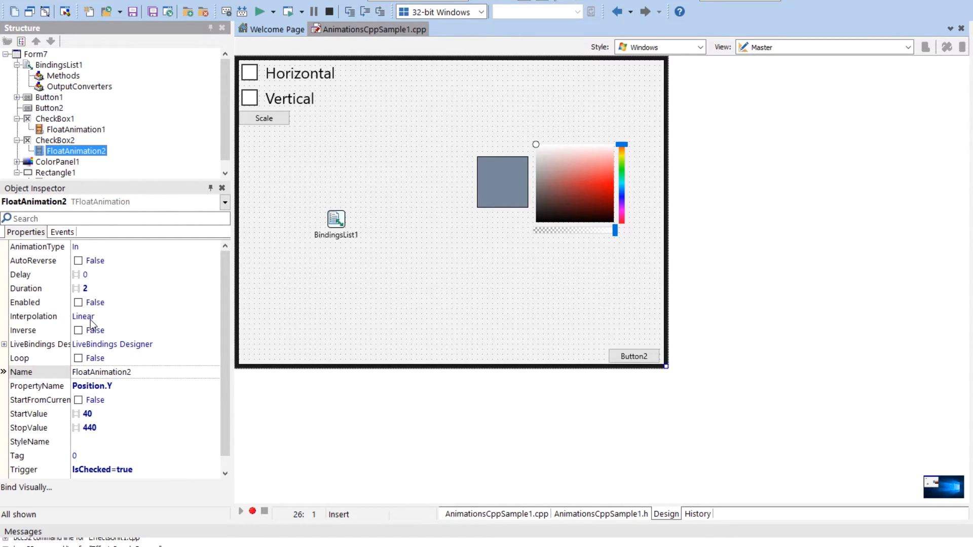
mouse_move(56, 248)
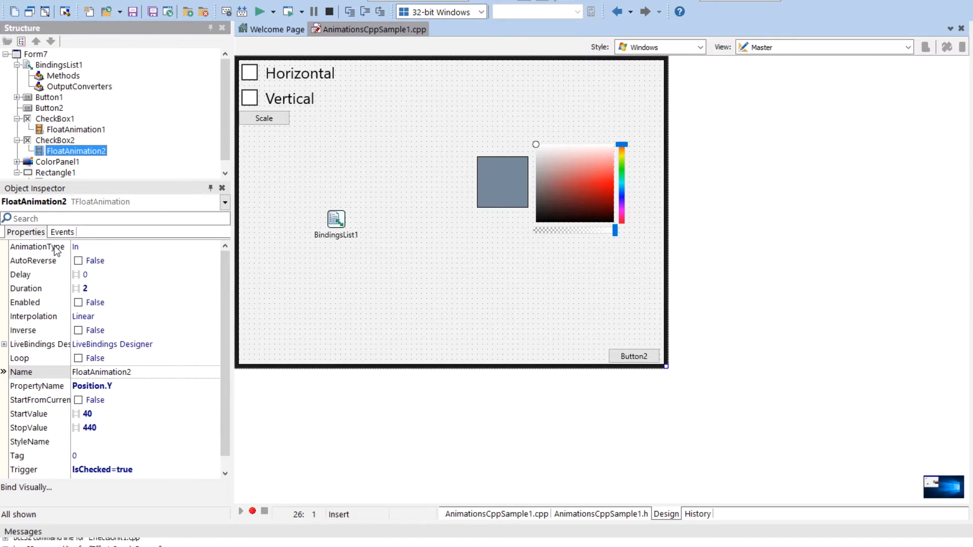
click(76, 130)
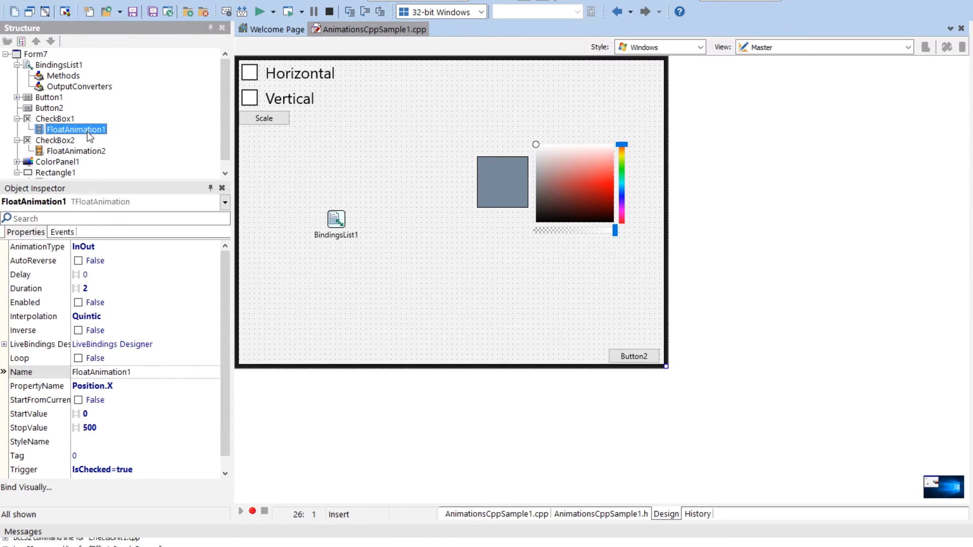
scroll(down, 3)
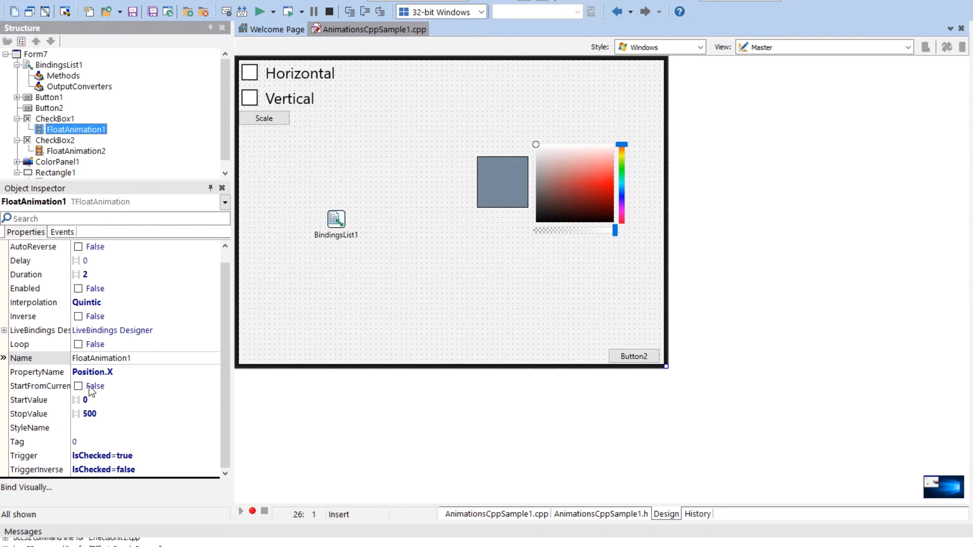
mouse_move(87, 383)
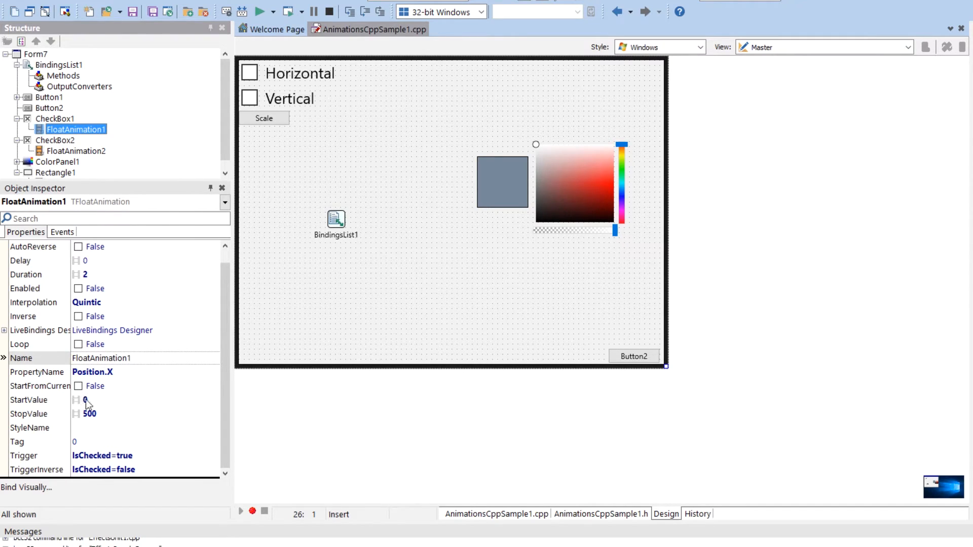
mouse_move(100, 414)
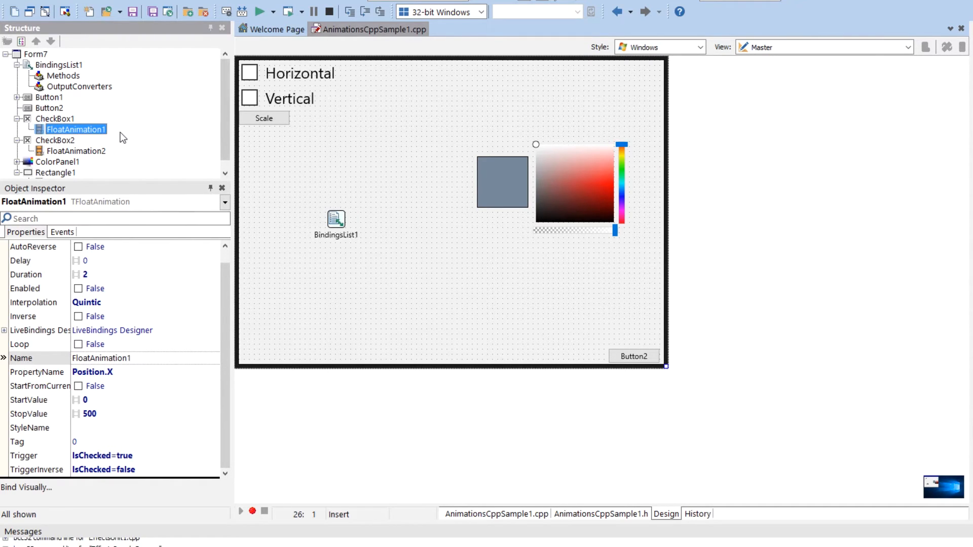
Inspect FloatAnimation2, then Button1's FloatAnimation3 (Scale.X) and FloatAnimation4 (Scale.Y)
click(77, 150)
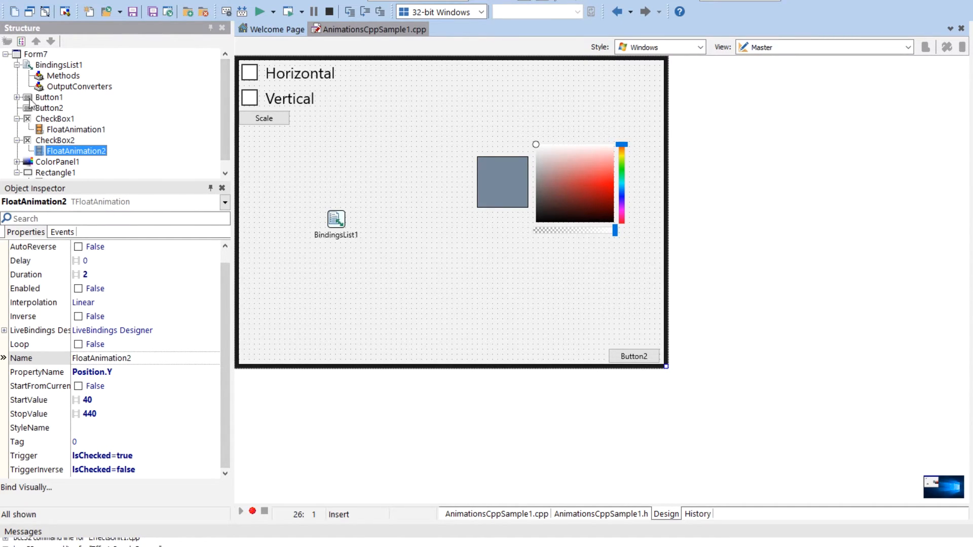
click(75, 108)
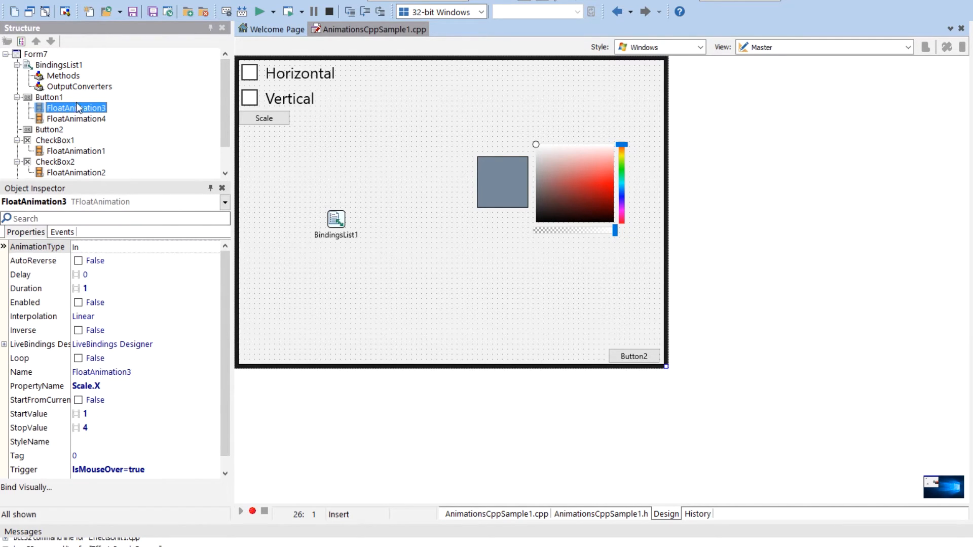
click(74, 118)
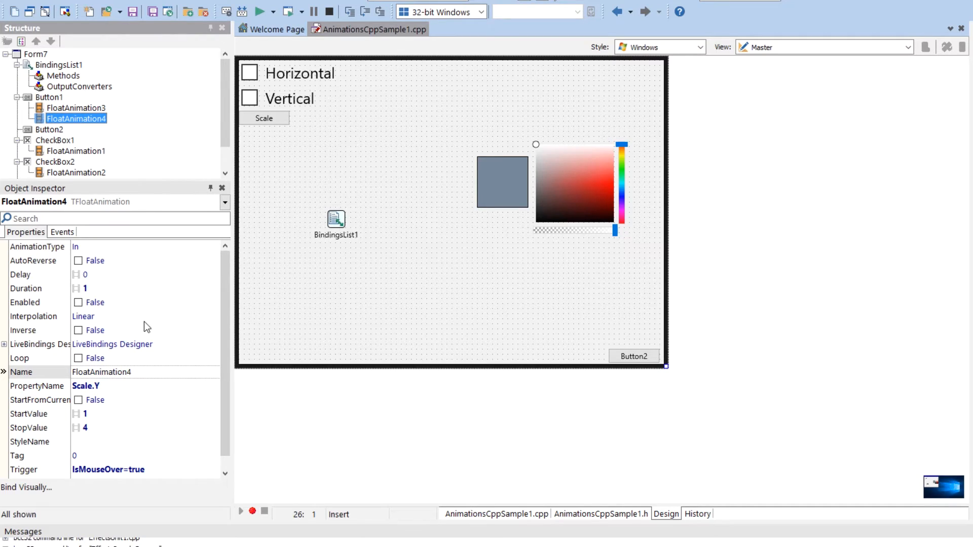
scroll(down, 3)
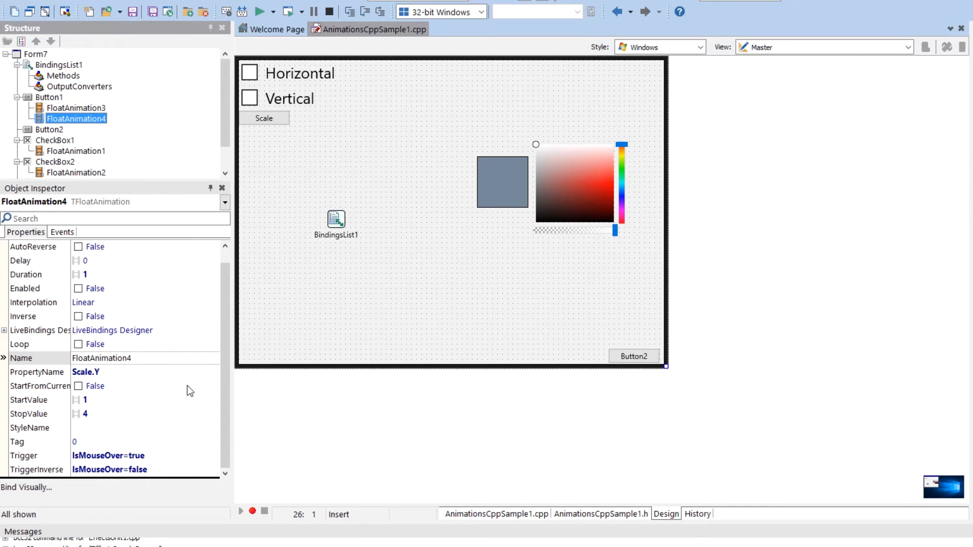
Open the LiveBindings Designer for the form showing the ColorPanel1 binding
click(568, 188)
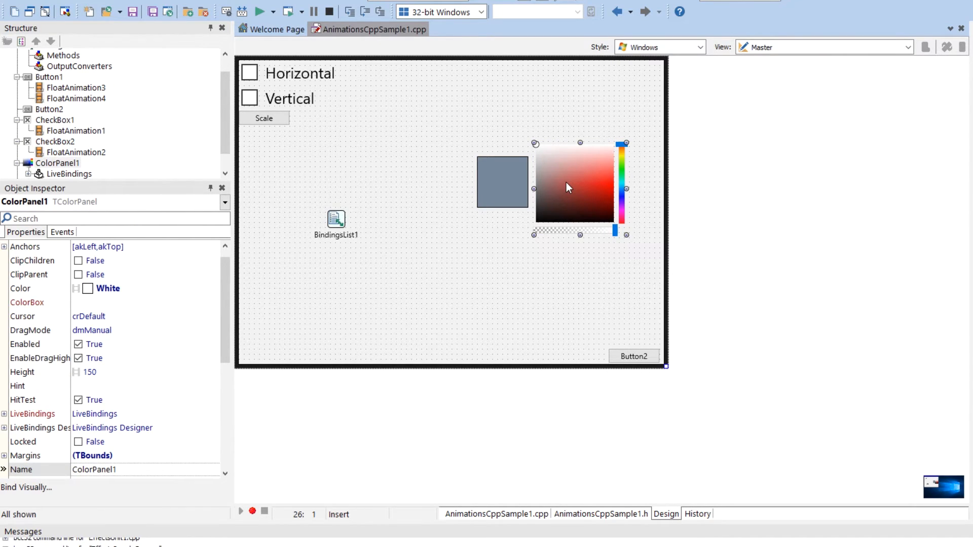
right_click(492, 320)
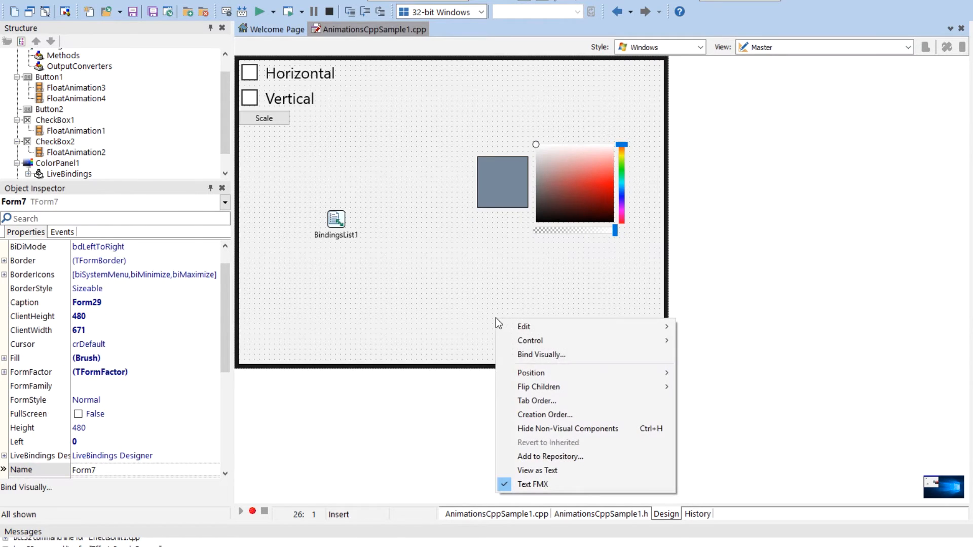
click(541, 355)
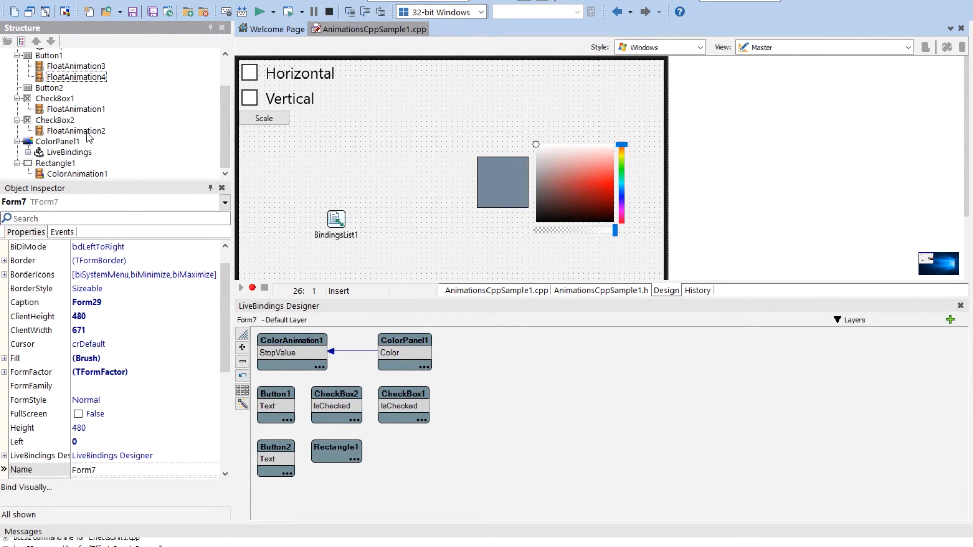
Add FloatAnimation2 to the bindings diagram with StopValue exposed as a bindable member
right_click(77, 131)
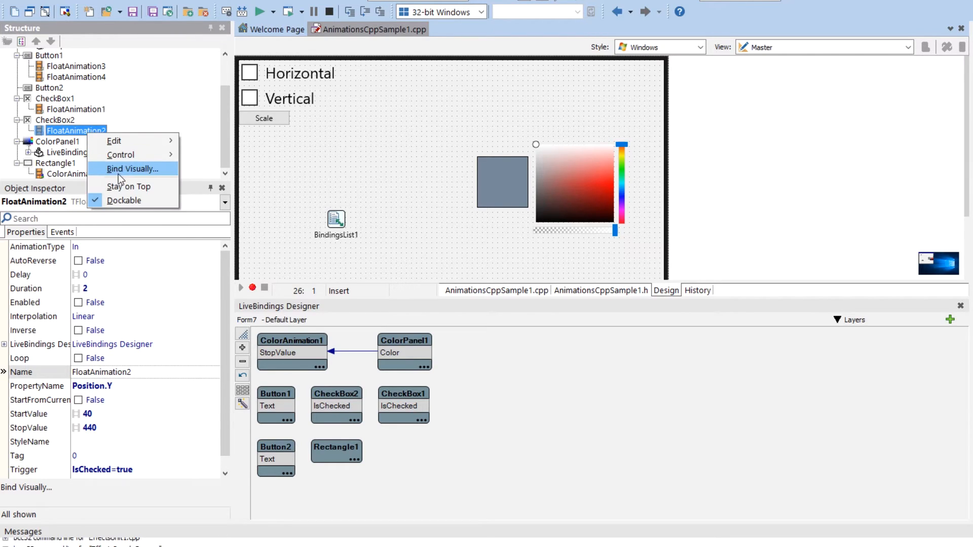
click(132, 168)
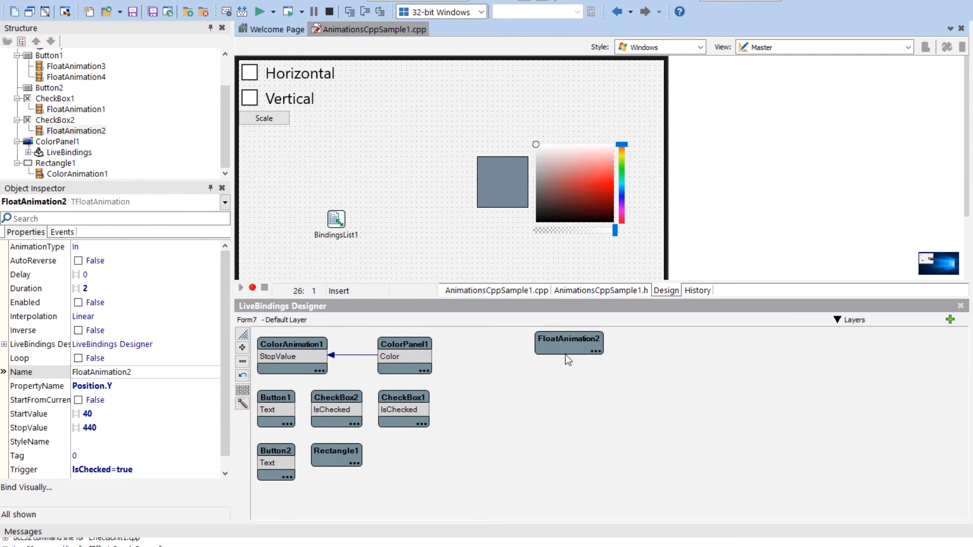
mouse_move(596, 353)
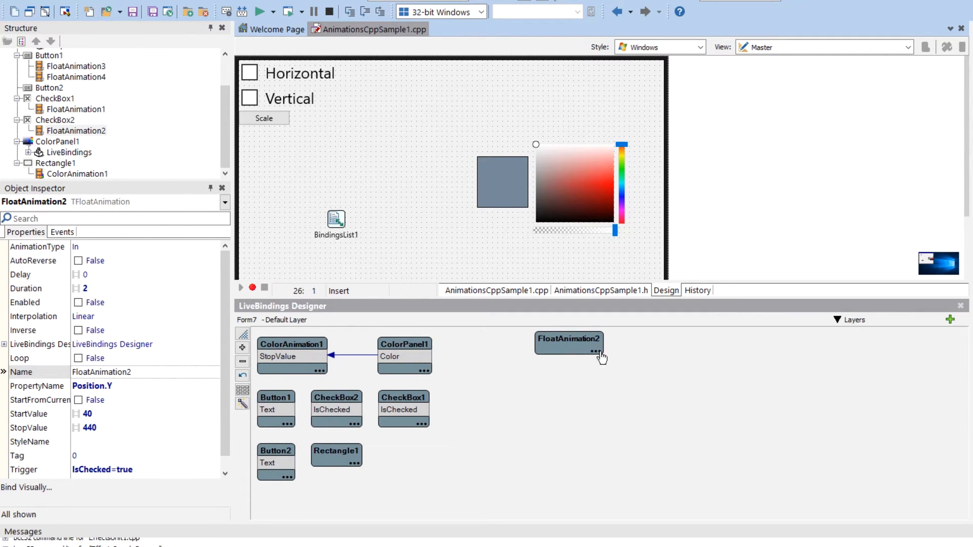
click(594, 352)
text(Stop)
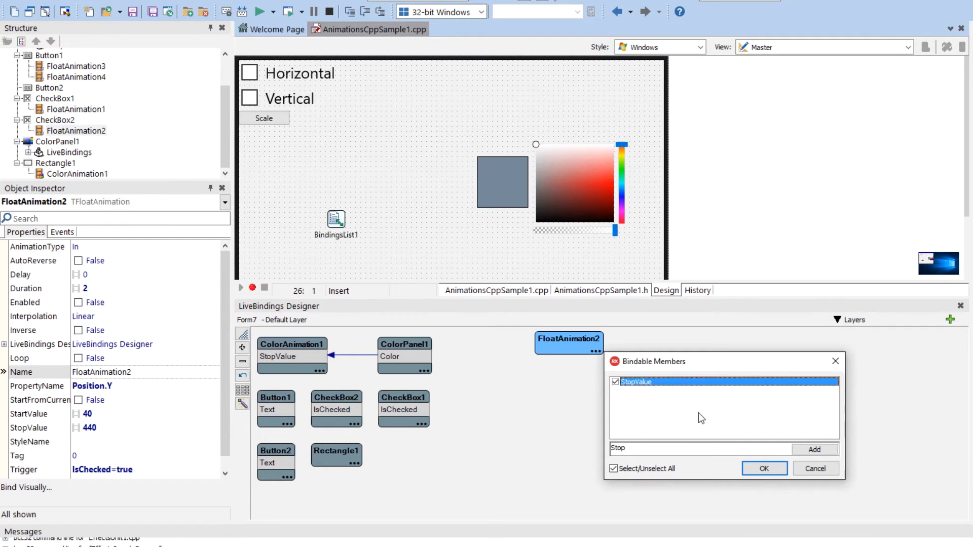
click(764, 468)
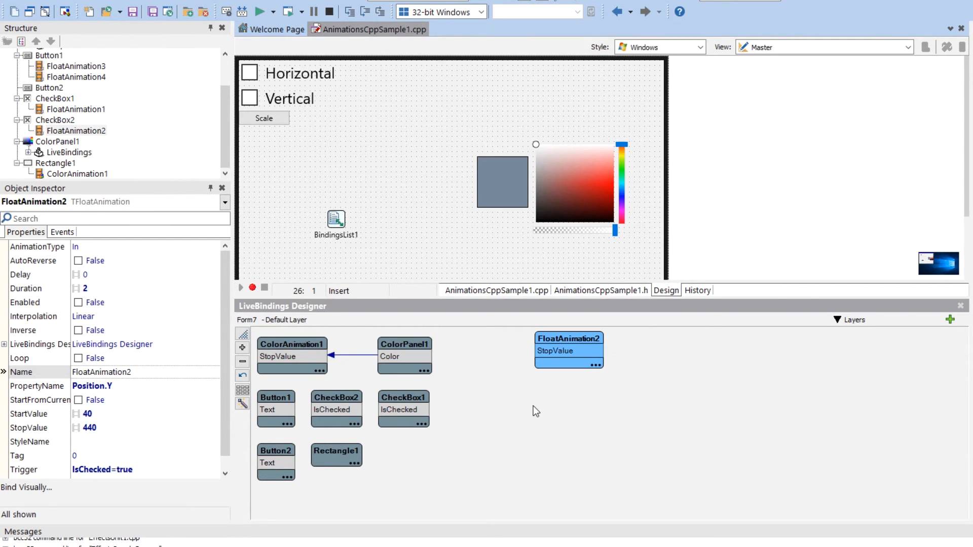
right_click(568, 350)
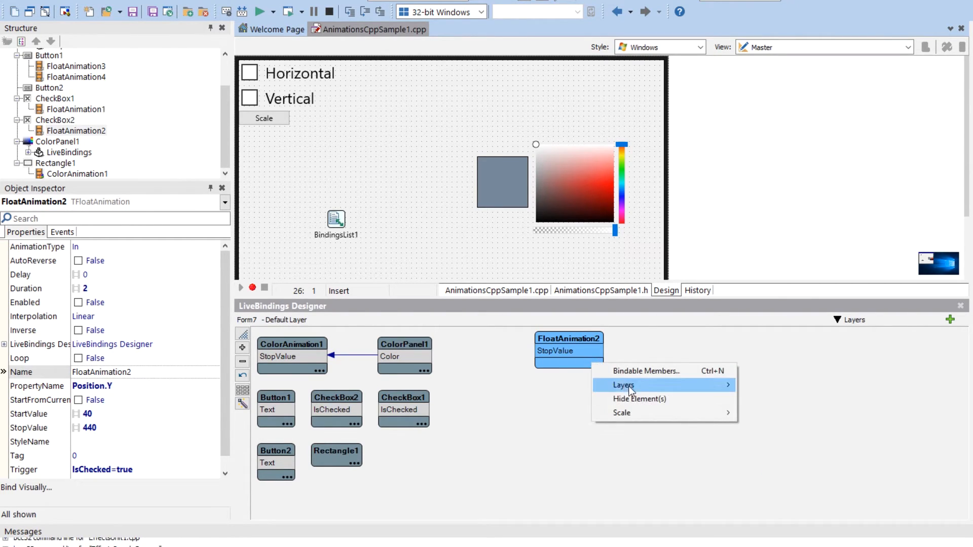
Hide the FloatAnimation2 block from the bindings diagram
click(639, 399)
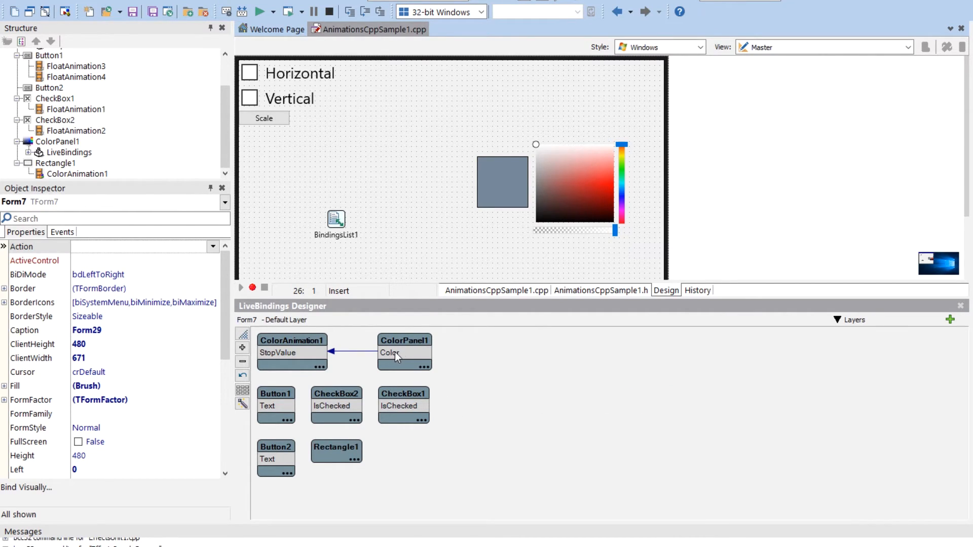
mouse_move(281, 353)
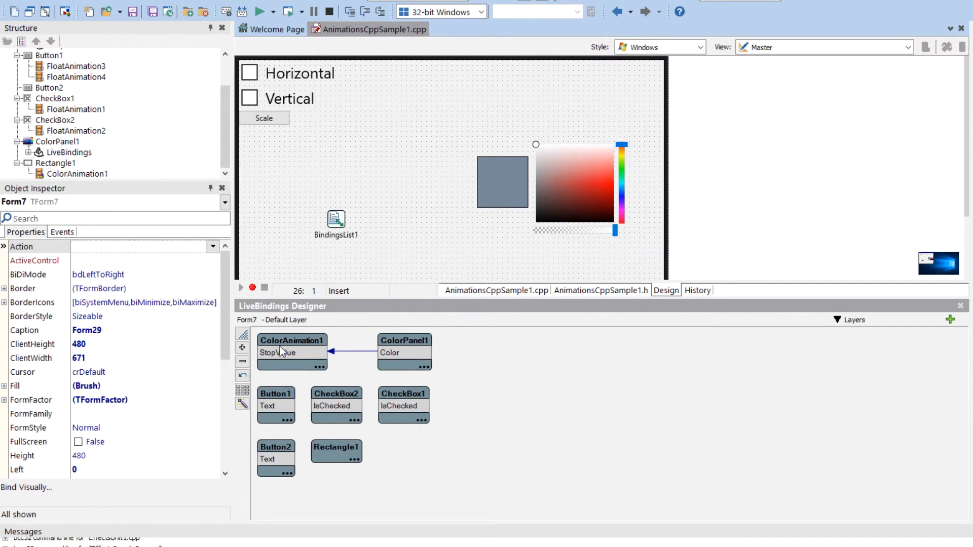
mouse_move(289, 358)
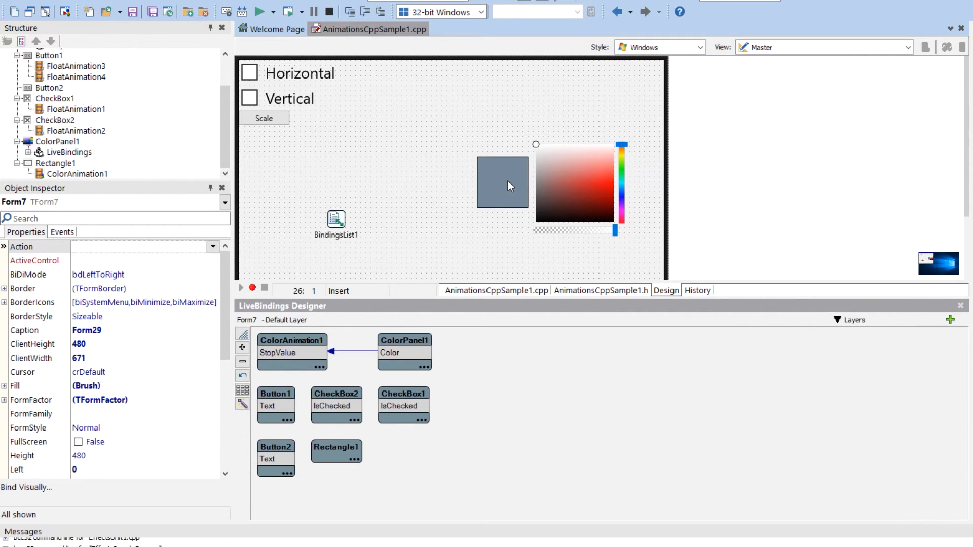
mouse_move(130, 182)
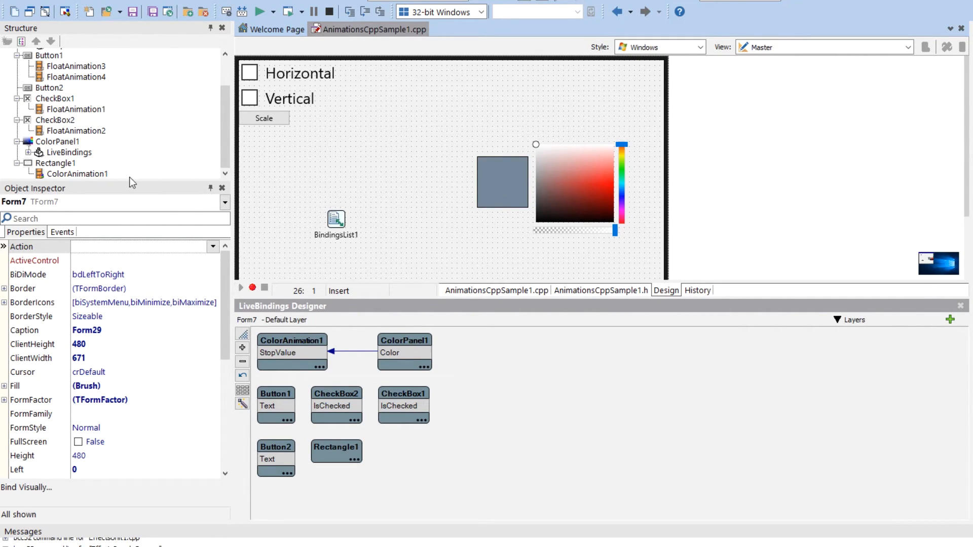
Set ColorAnimation1's Duration from 0.2 to 1 second
click(78, 174)
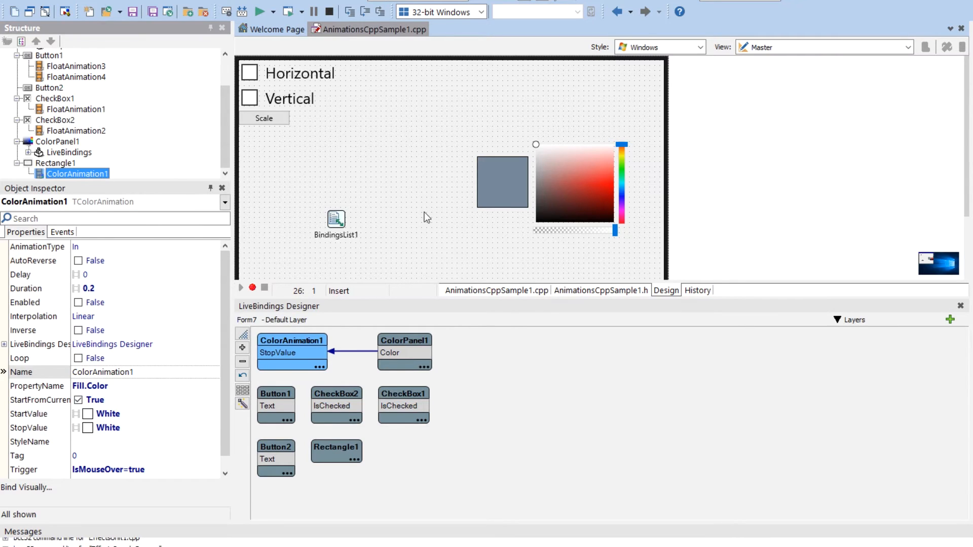
click(142, 371)
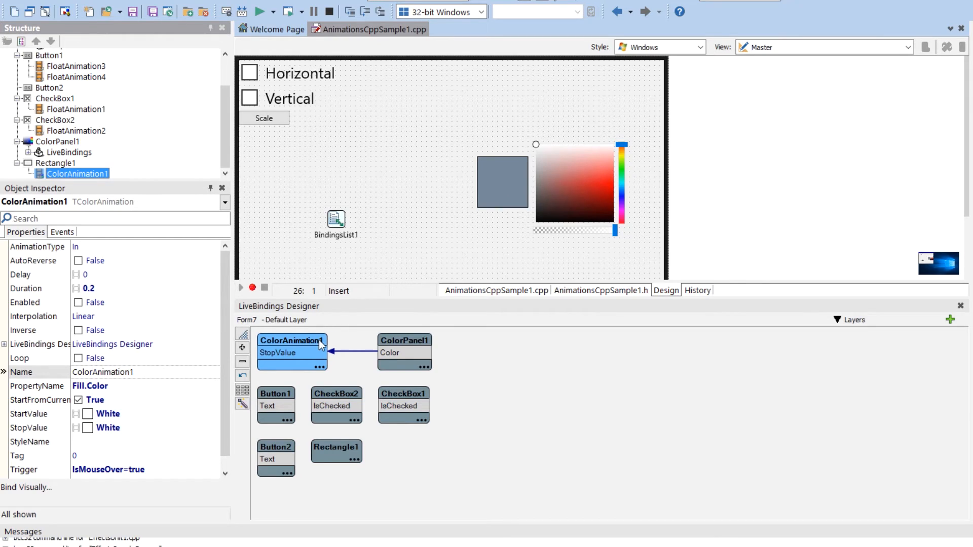
scroll(down, 3)
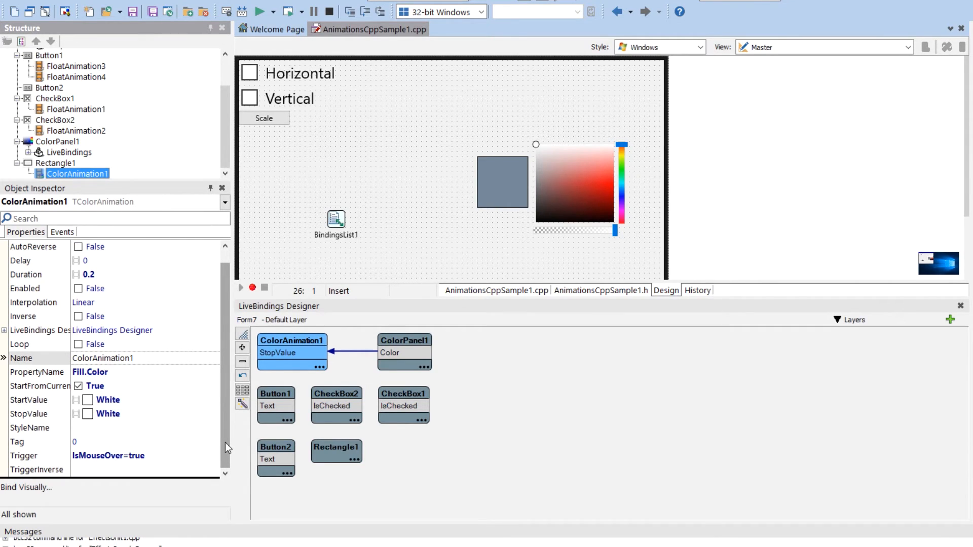
mouse_move(227, 425)
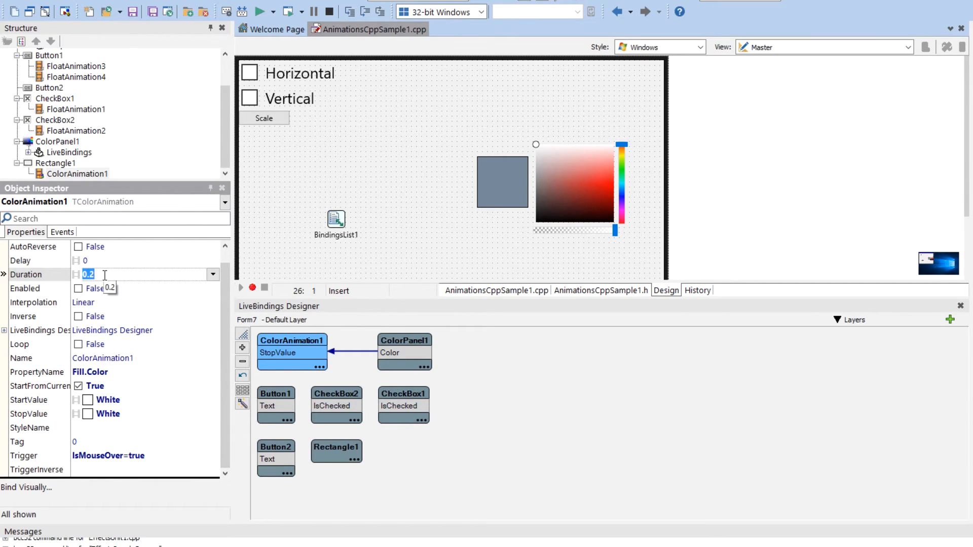
text(1)
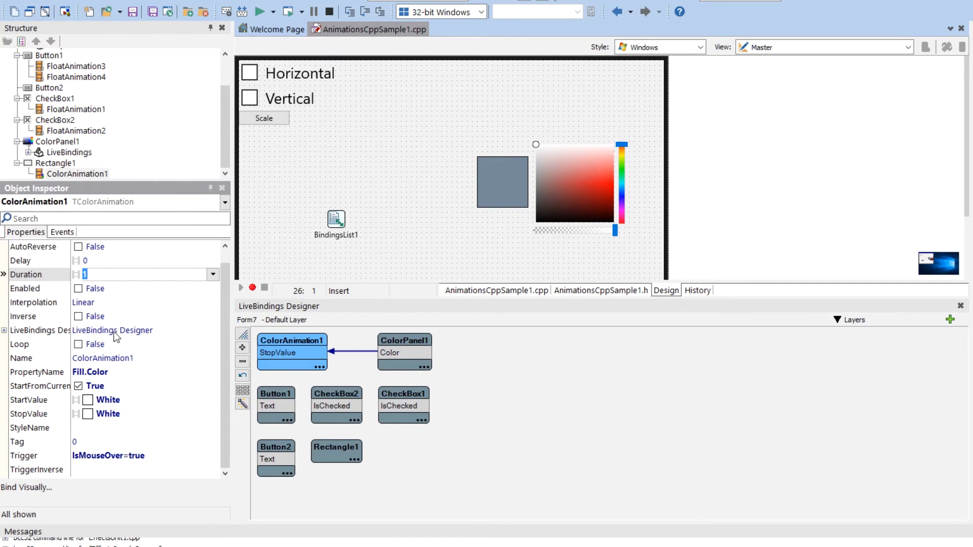
mouse_move(114, 457)
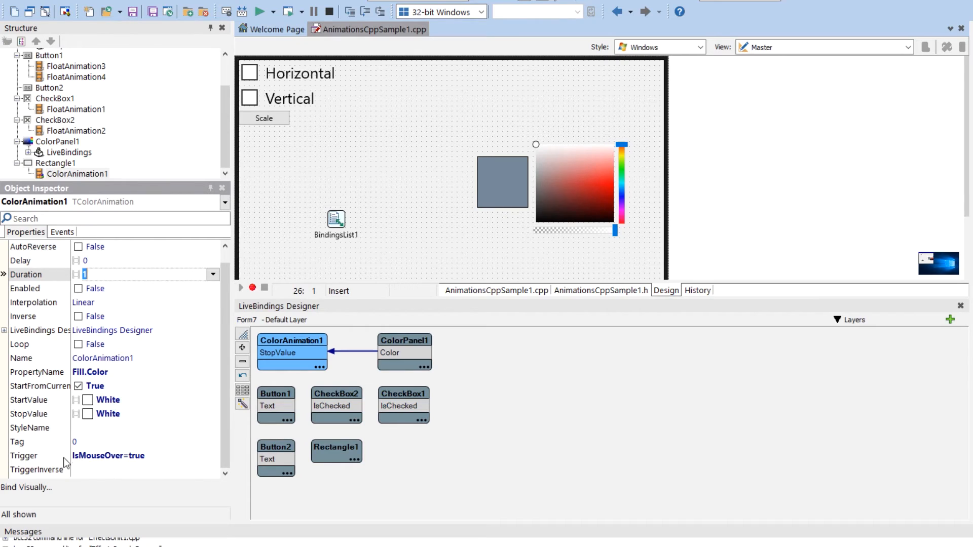
mouse_move(76, 471)
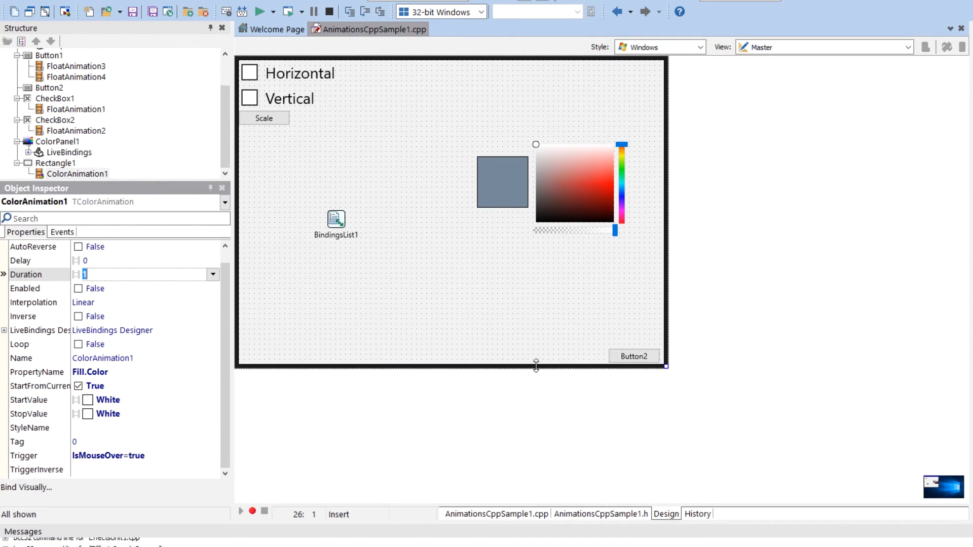
Switch to the form's source and select the AnimateFloat call for Rectangle1's rotation
click(502, 181)
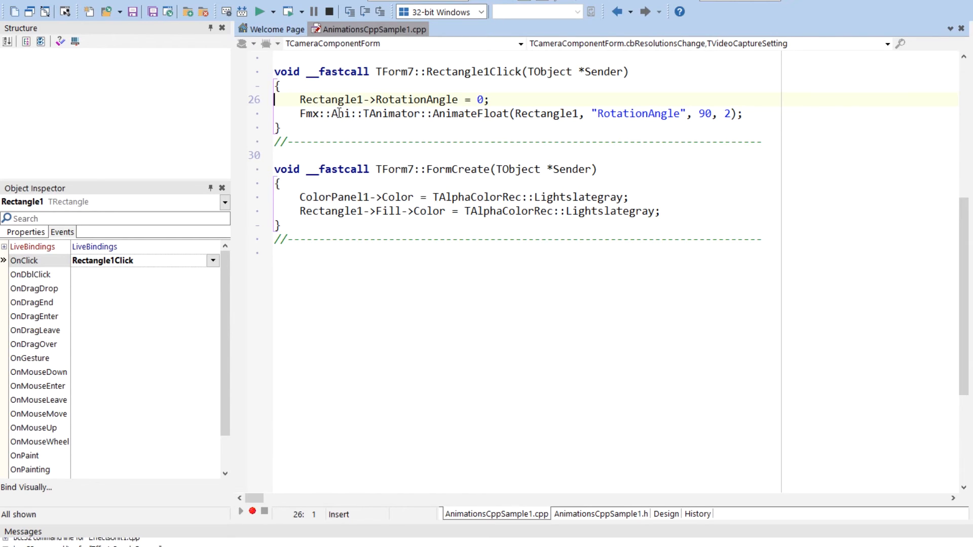
mouse_move(488, 113)
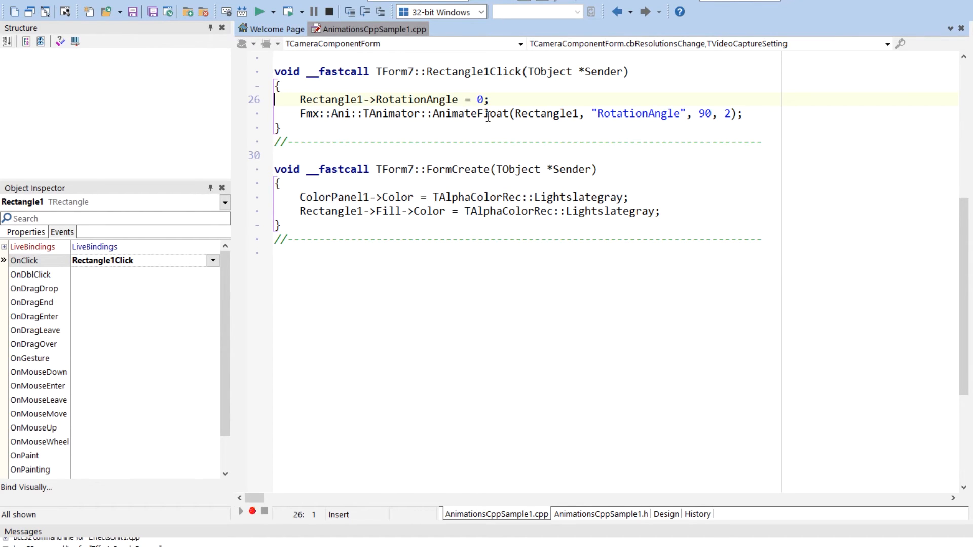
mouse_move(469, 113)
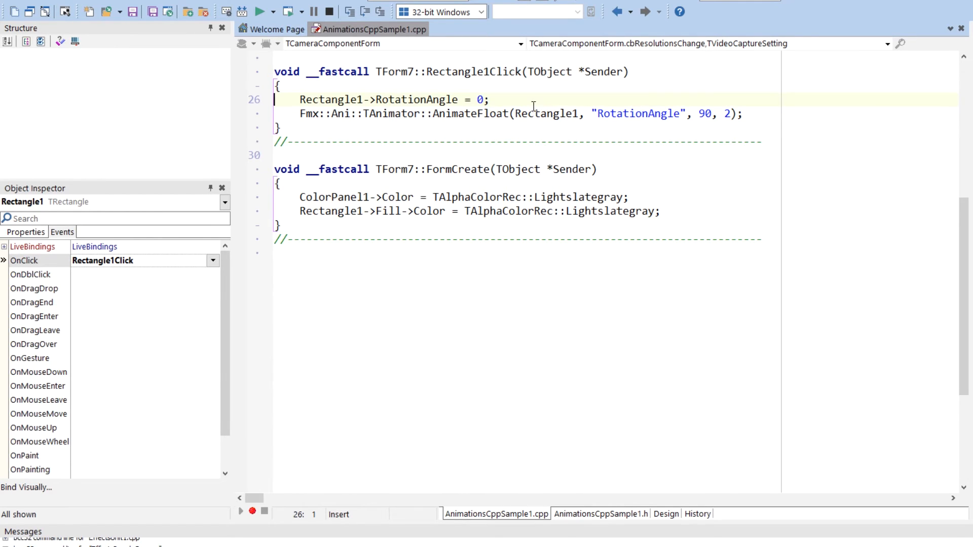
mouse_move(549, 114)
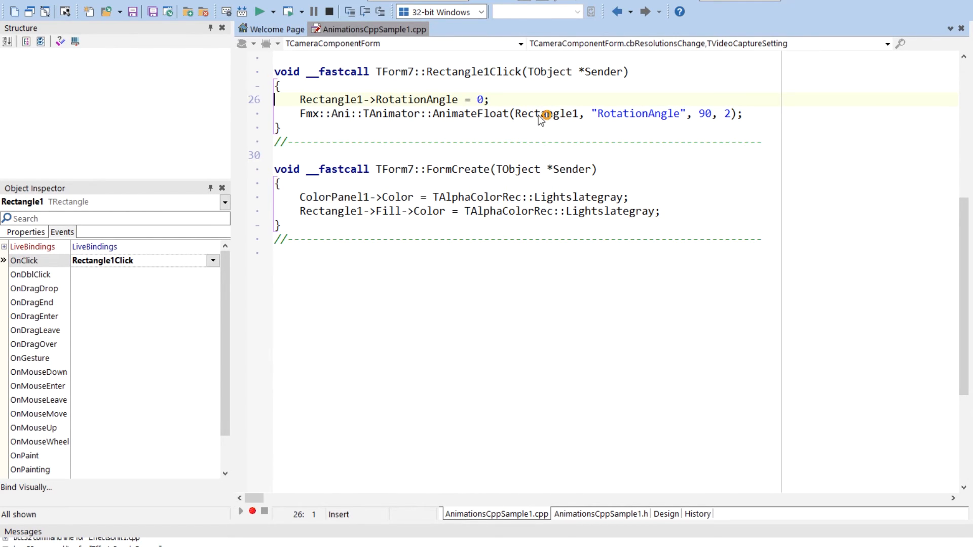
double_click(639, 113)
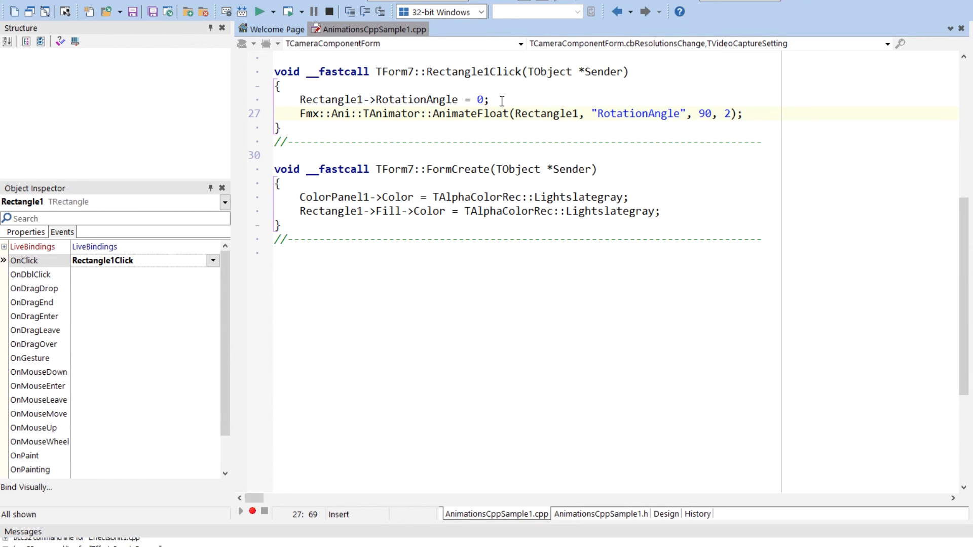
mouse_move(477, 130)
text(1)
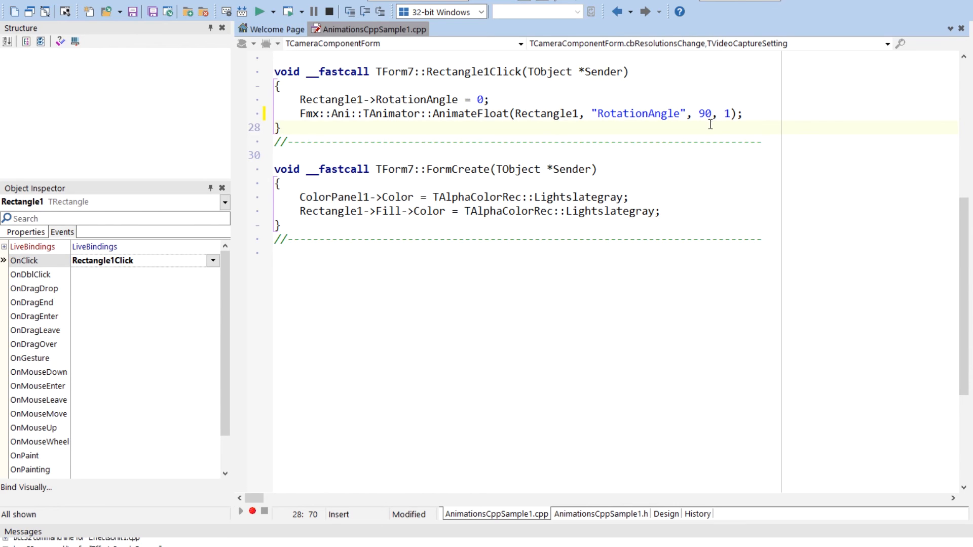
mouse_move(430, 252)
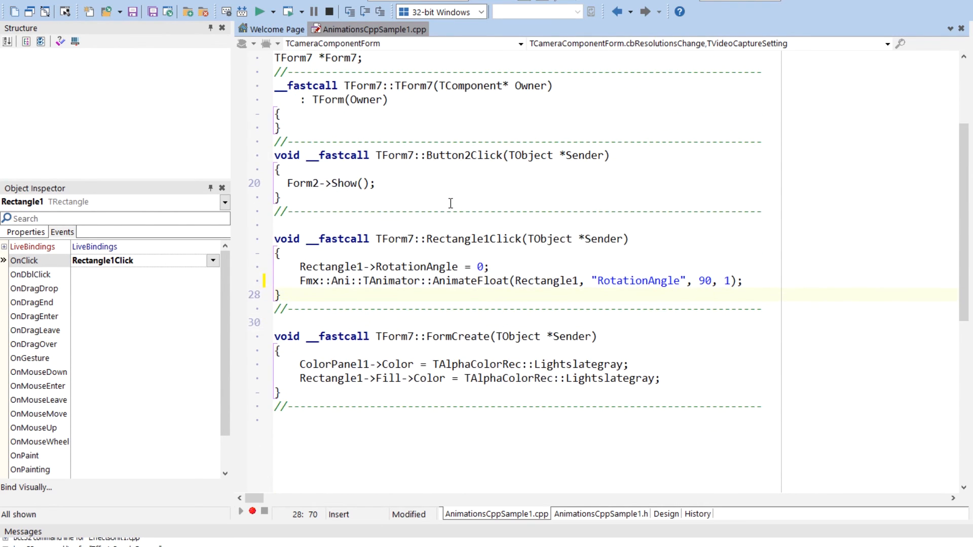
mouse_move(938, 136)
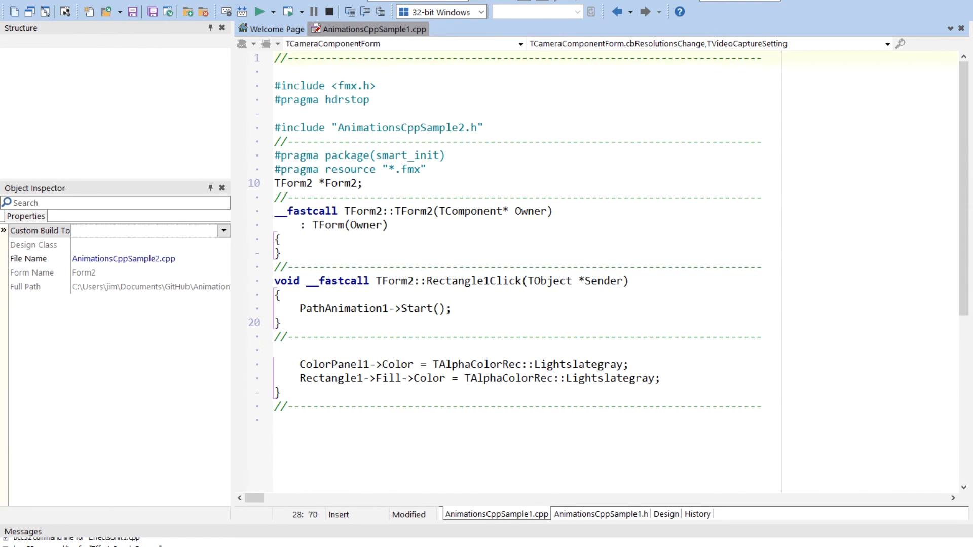
Show Form2's visual designer with the monkey path drawing
click(666, 512)
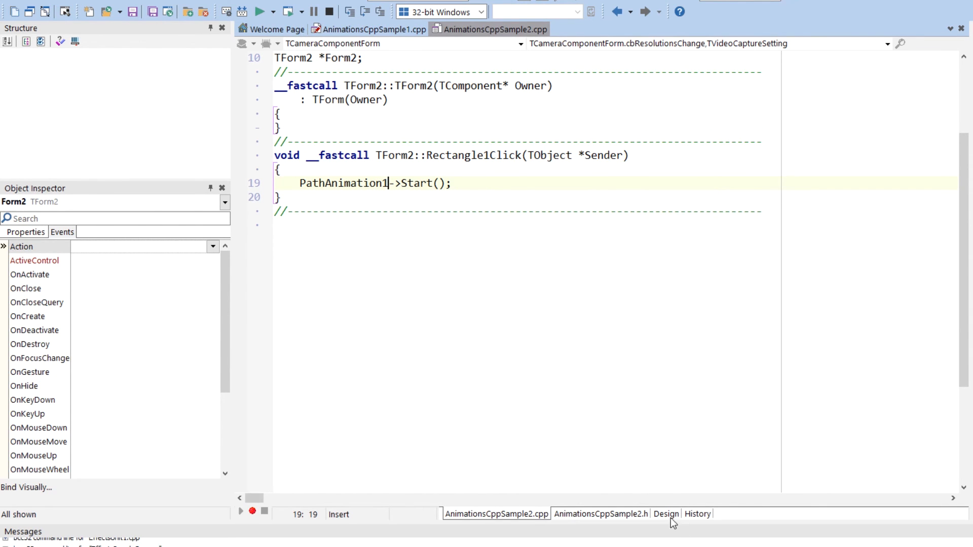
click(665, 514)
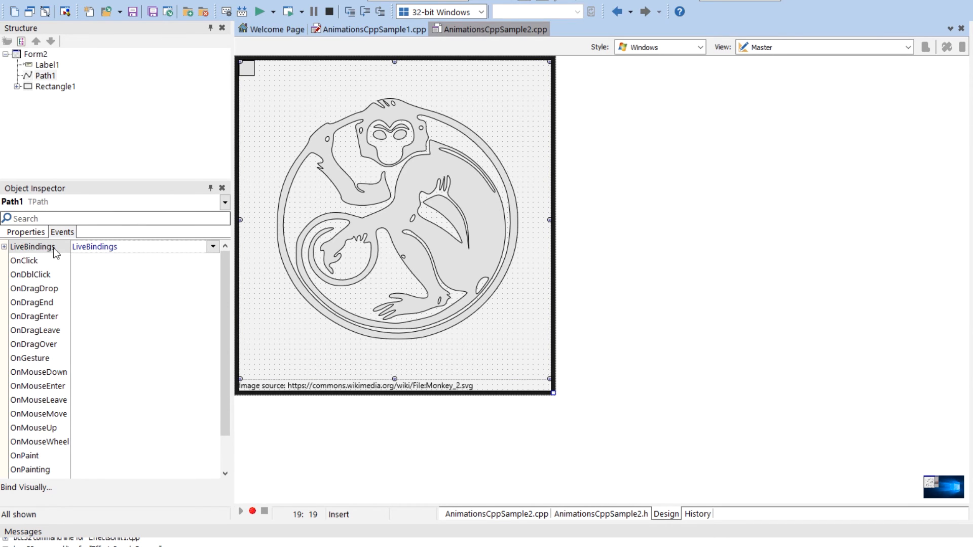
click(25, 231)
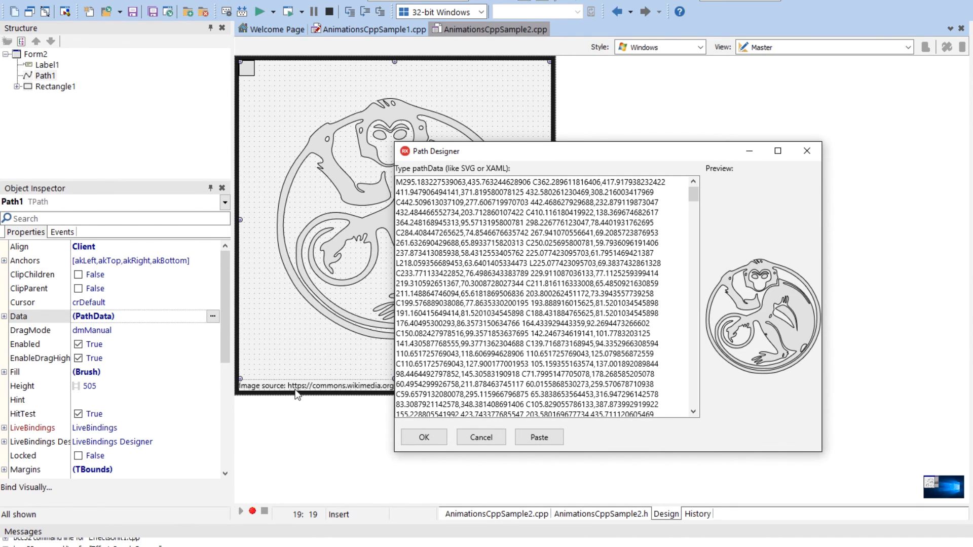
mouse_move(543, 152)
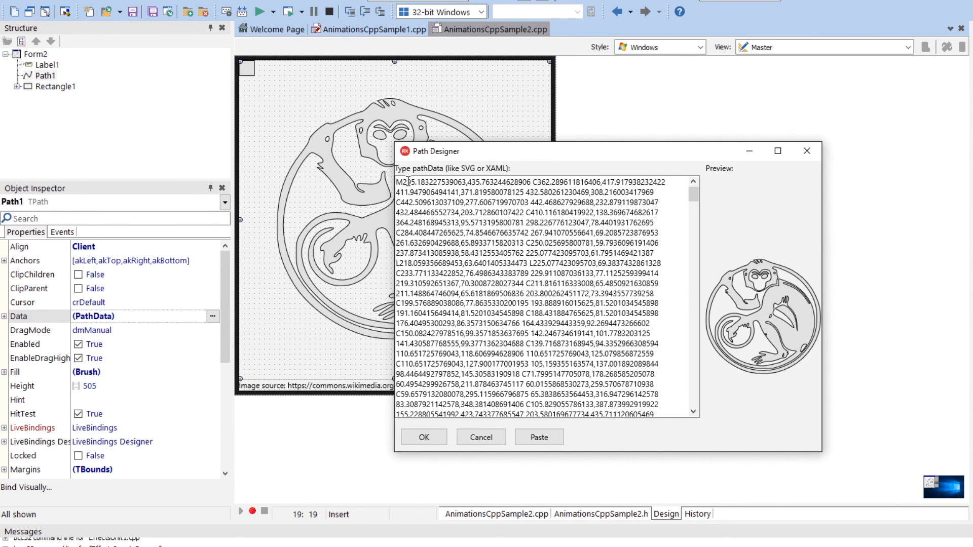
scroll(down, 3)
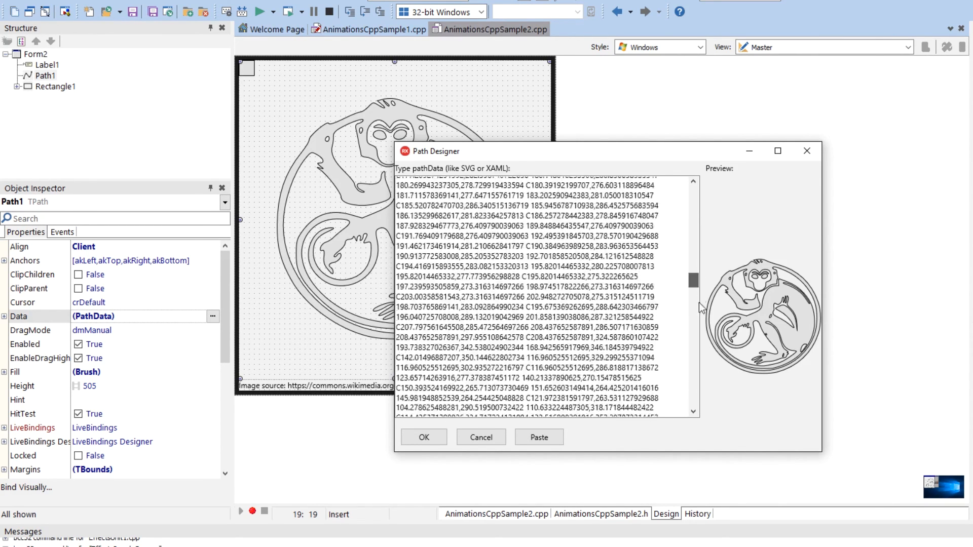
scroll(down, 3)
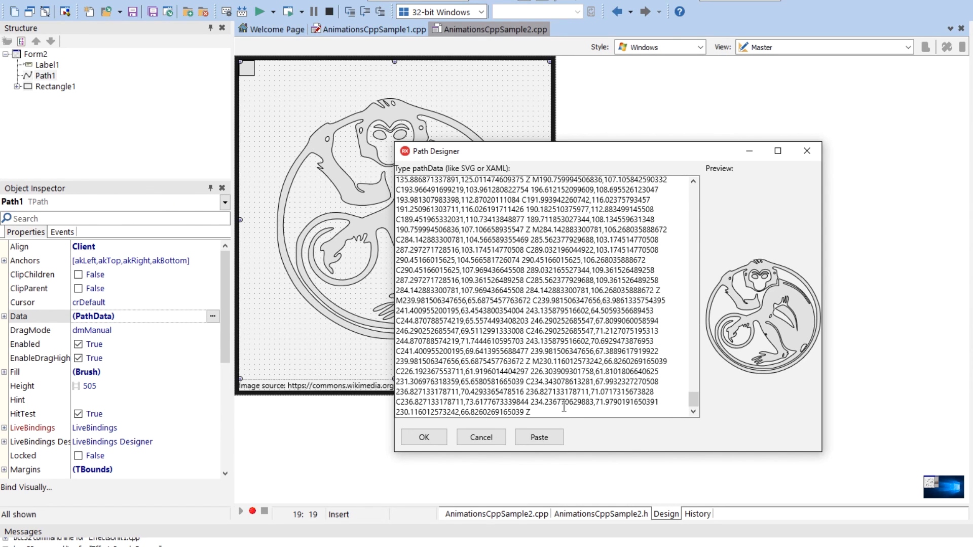
click(535, 252)
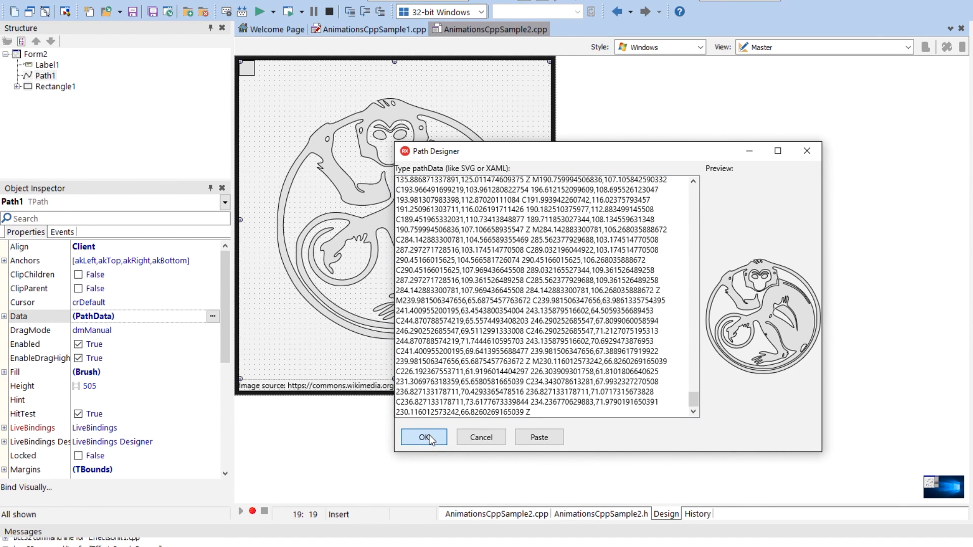
click(423, 436)
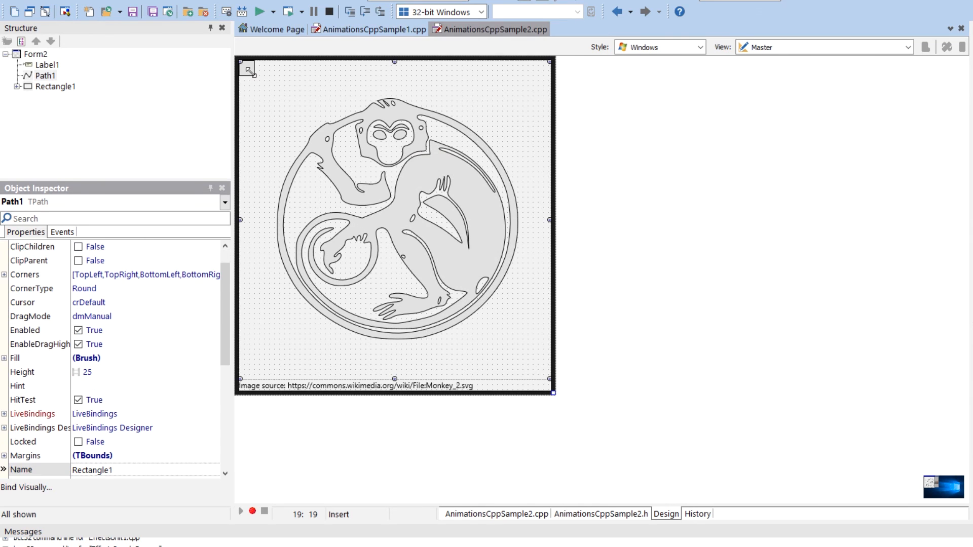
Select Rectangle1's PathAnimation1 and focus its Path data property
click(55, 86)
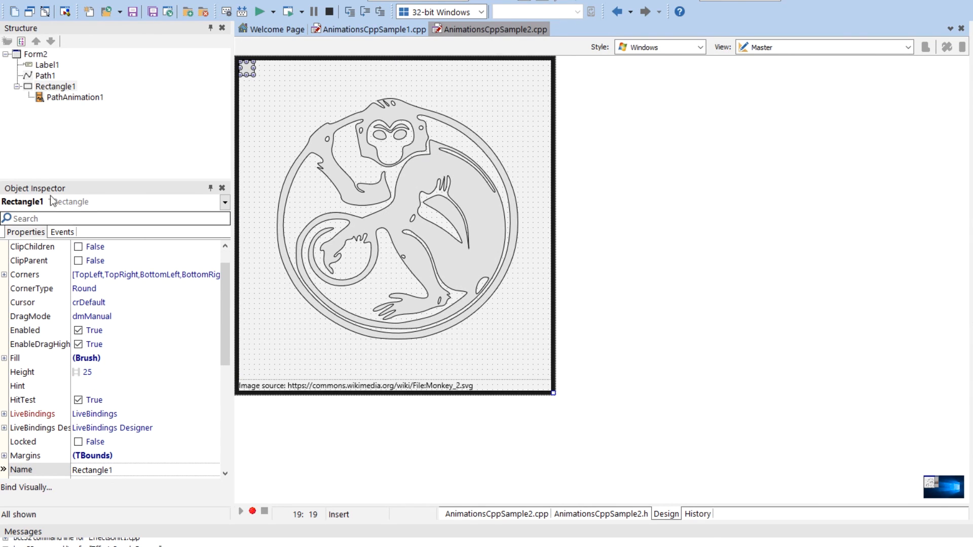
click(71, 97)
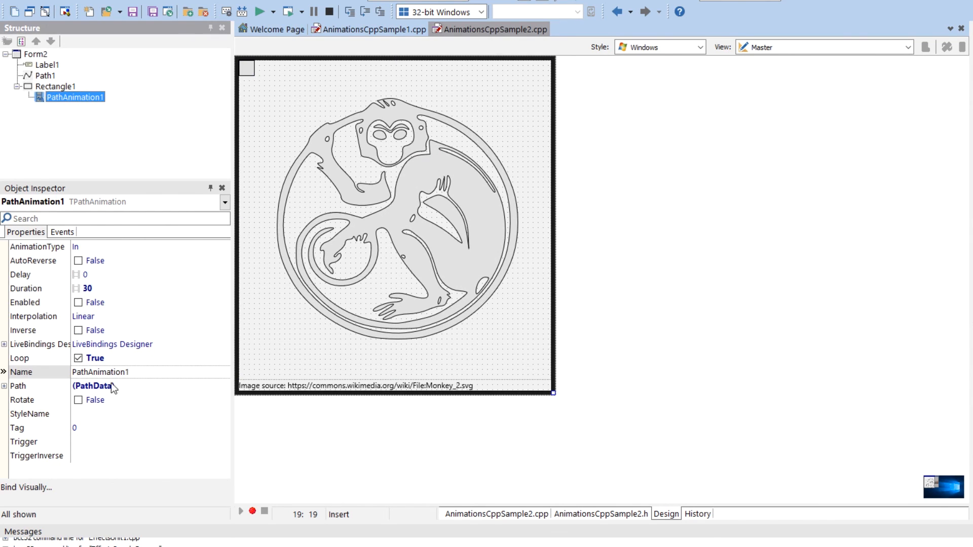
click(225, 385)
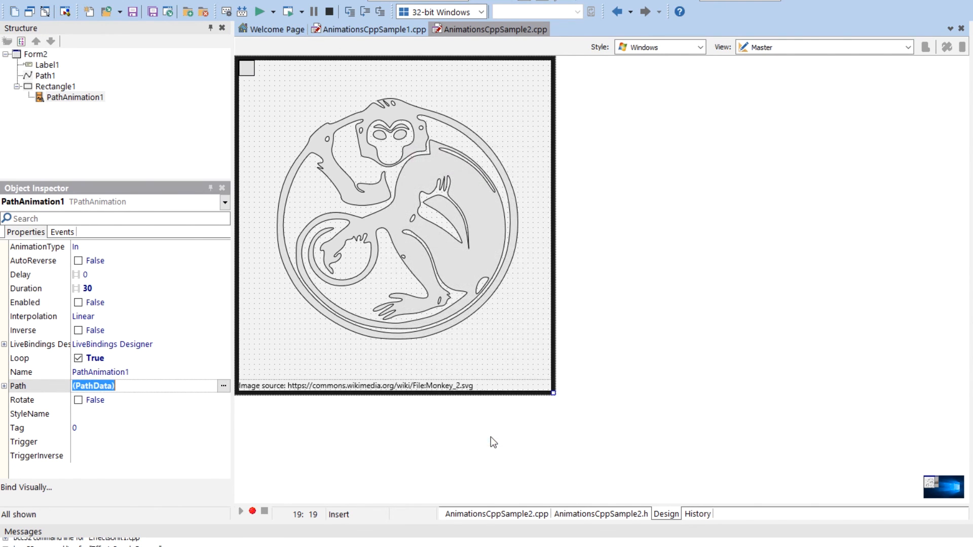
mouse_move(365, 236)
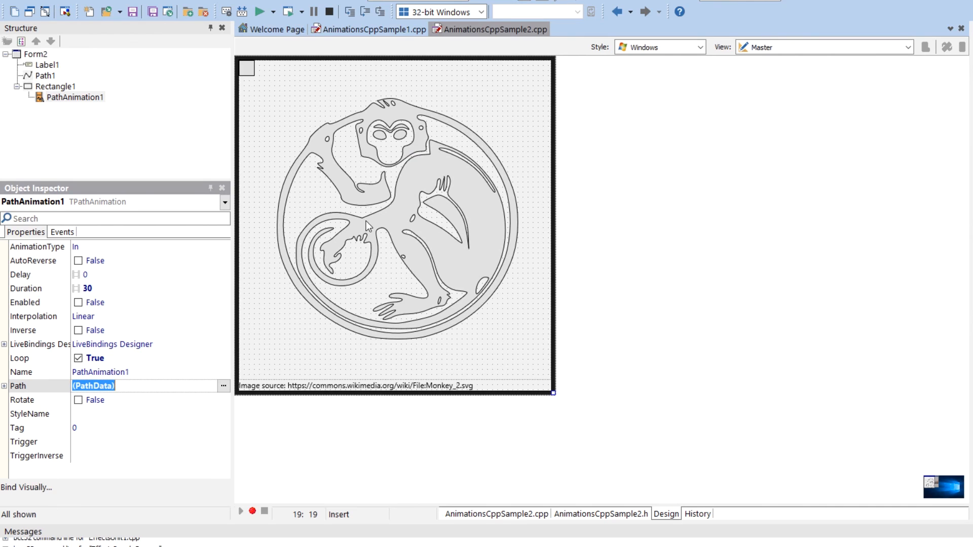
mouse_move(87, 290)
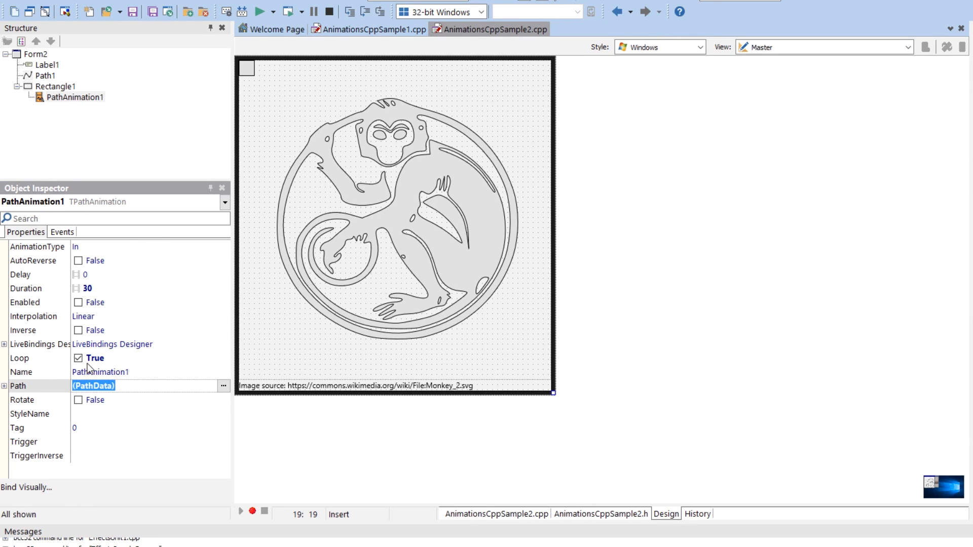
mouse_move(273, 351)
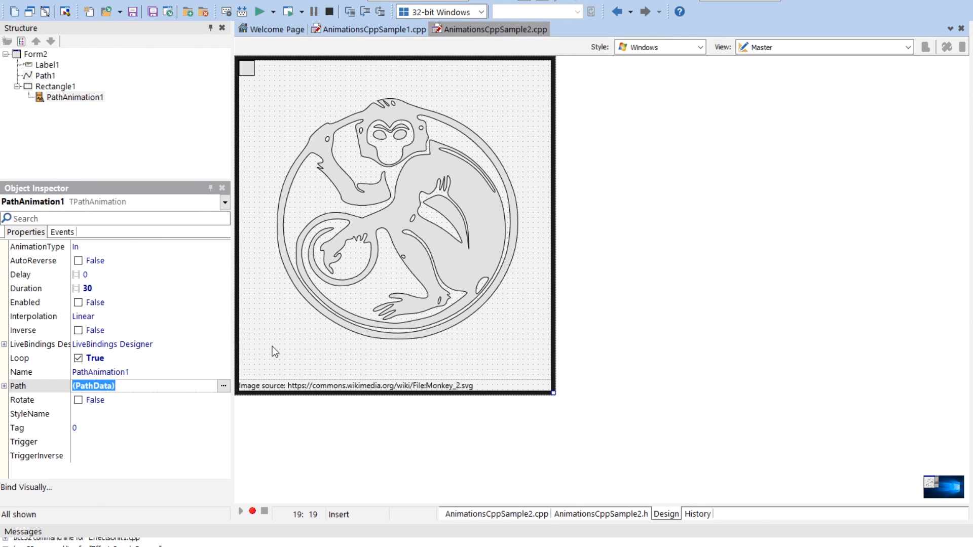